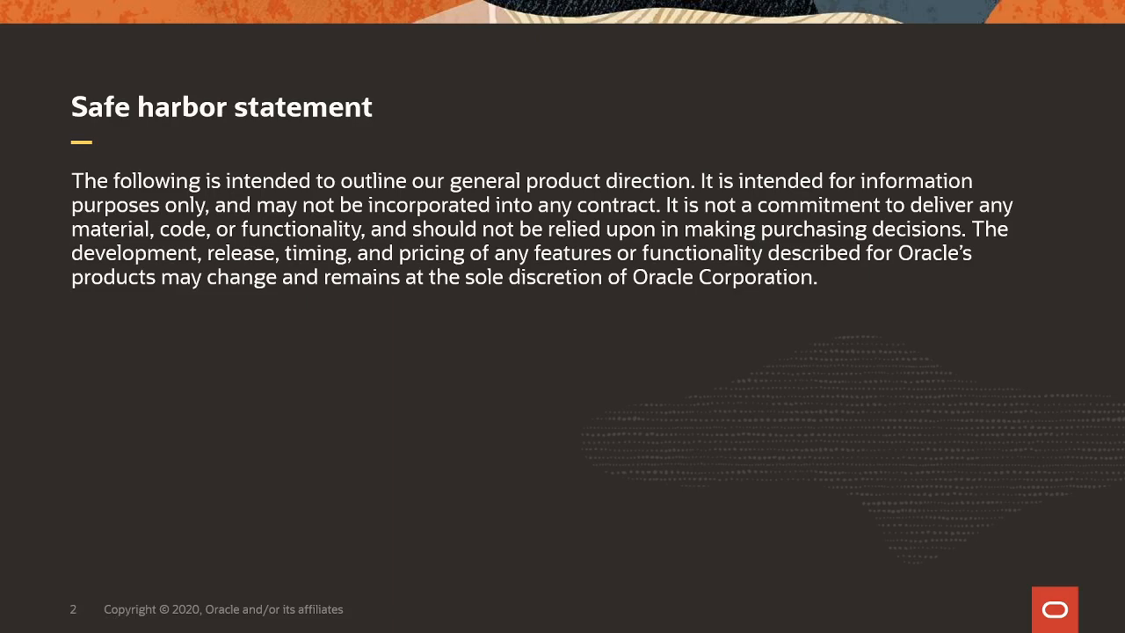
- Advance the slideshow from the Safe harbor slide to The Workshop agenda slide
key("Right")
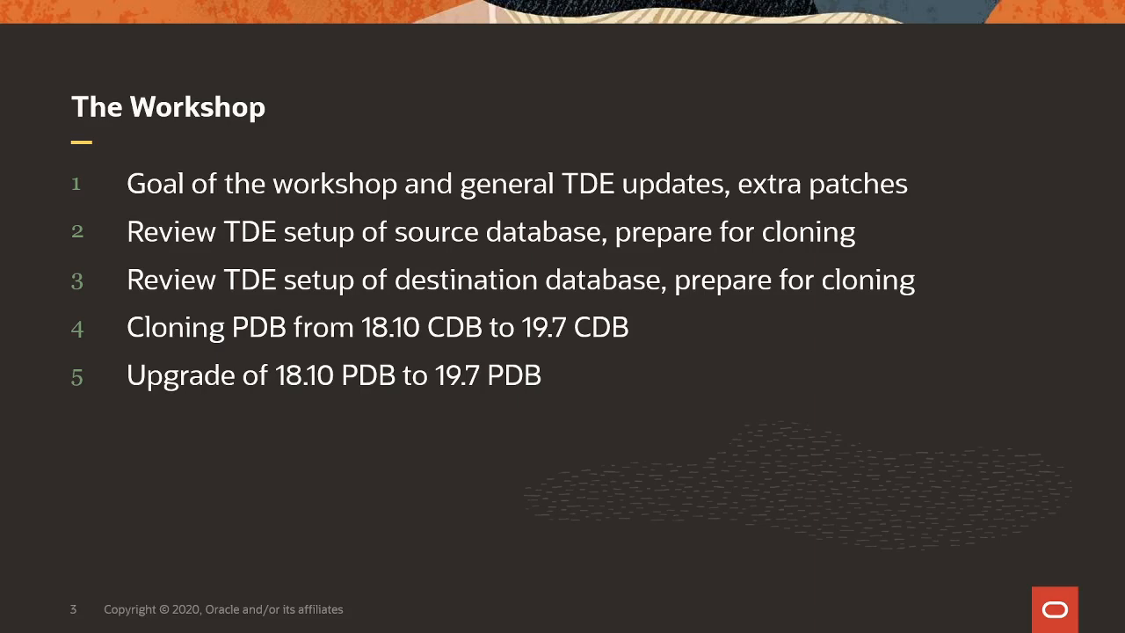
- Advance to slide 5, comparing traditional wallet settings with WALLET_ROOT and TDE_CONFIGURATION
key("Right")
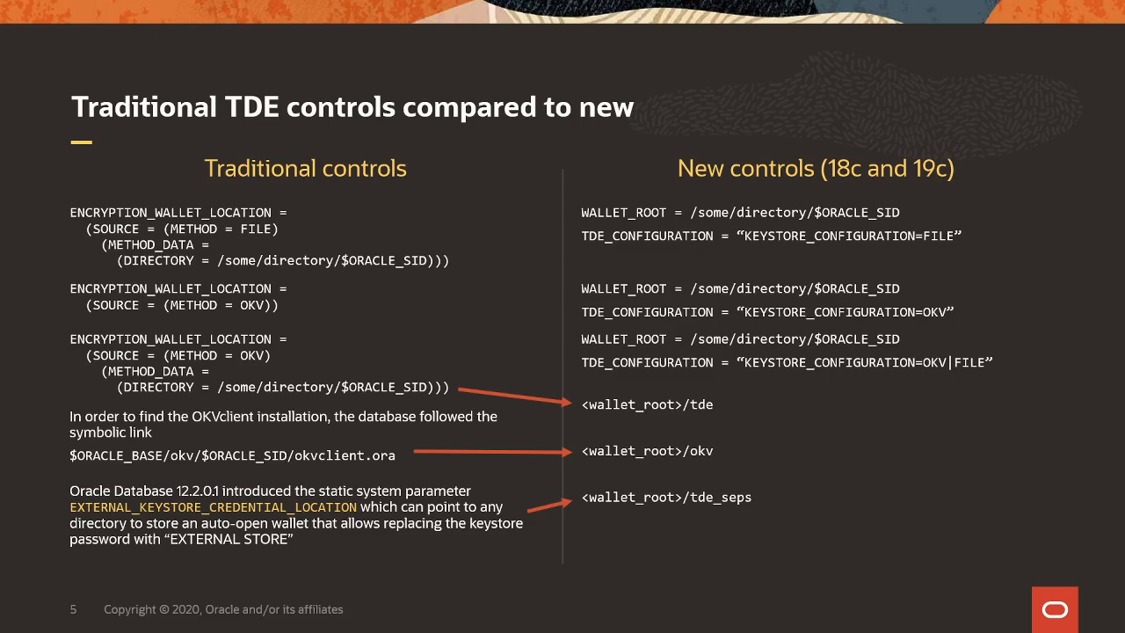
- Advance to slide 6, covering required patches and ONE_STEP_PLUGIN_FOR_PDB_WITH_TDE
key("right")
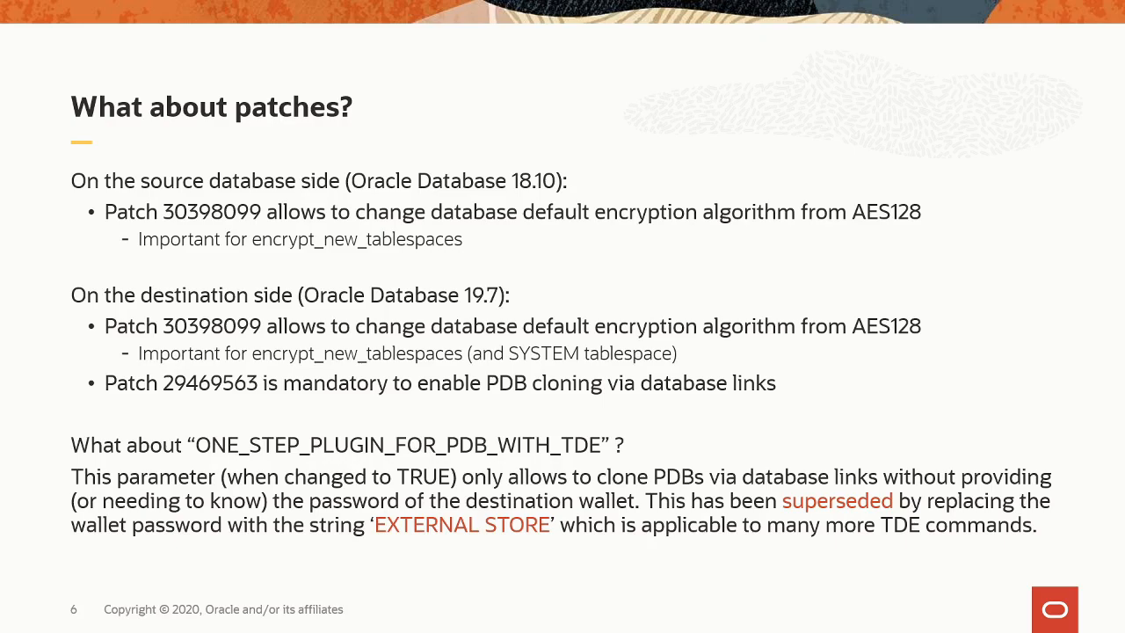
key("Right")
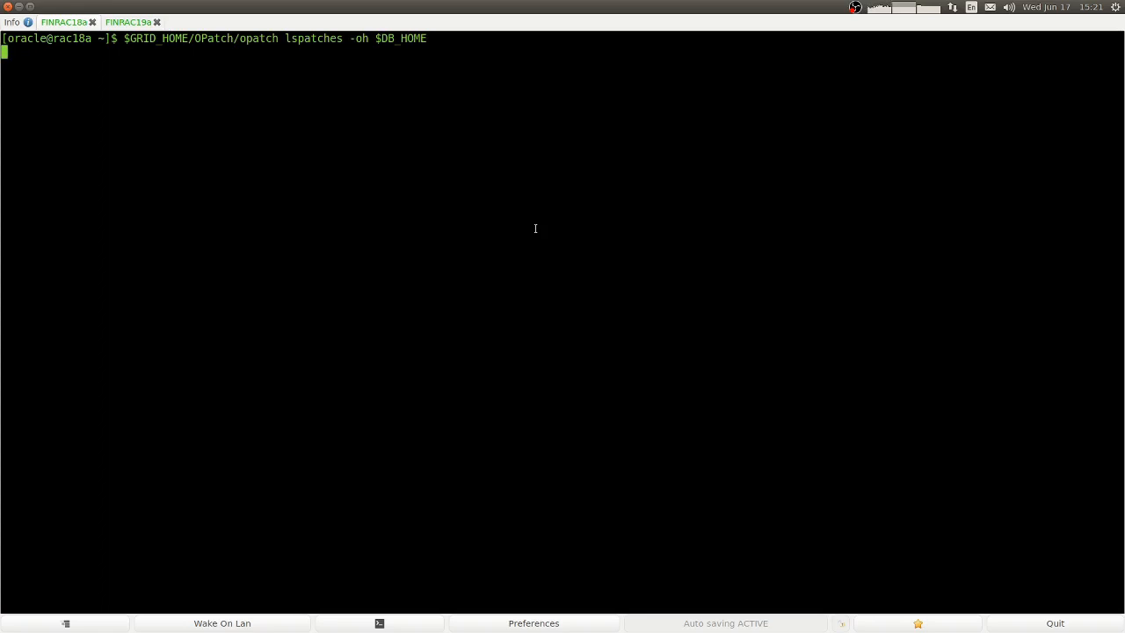
- List the 18c home's patches and show its tde and wallet_root parameters
key("Return")
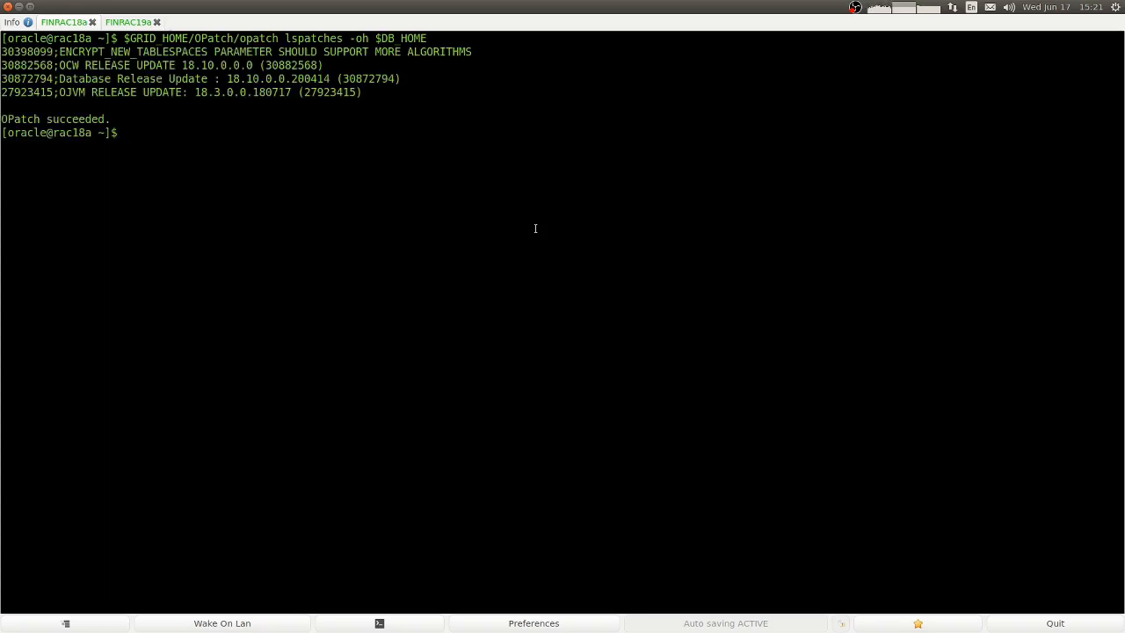
type("lsys")
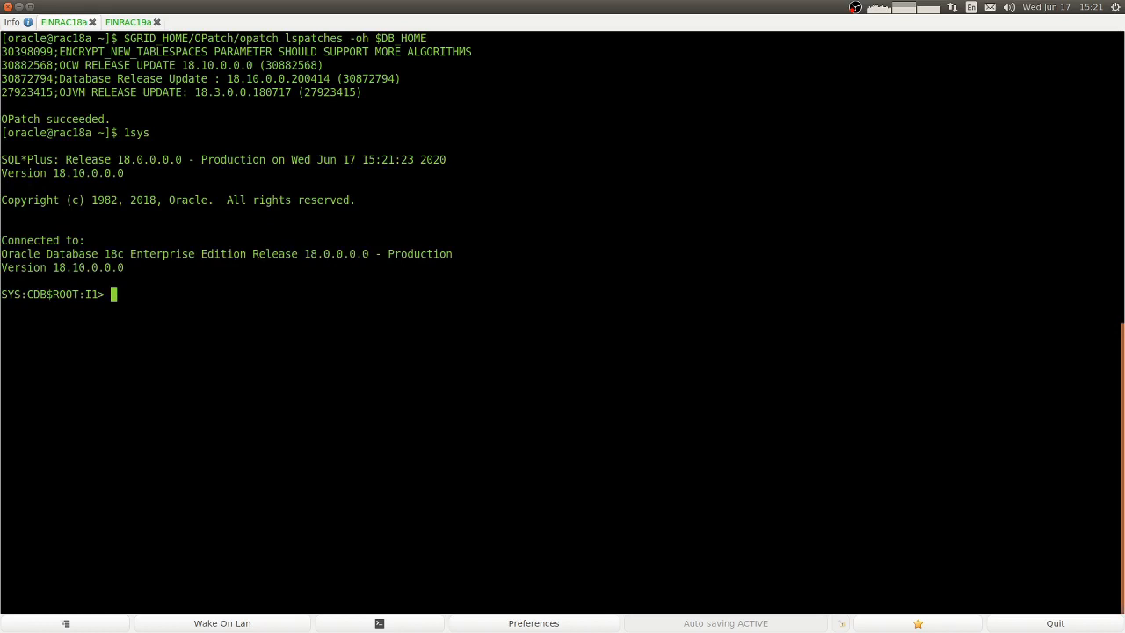
type("show parameter tde")
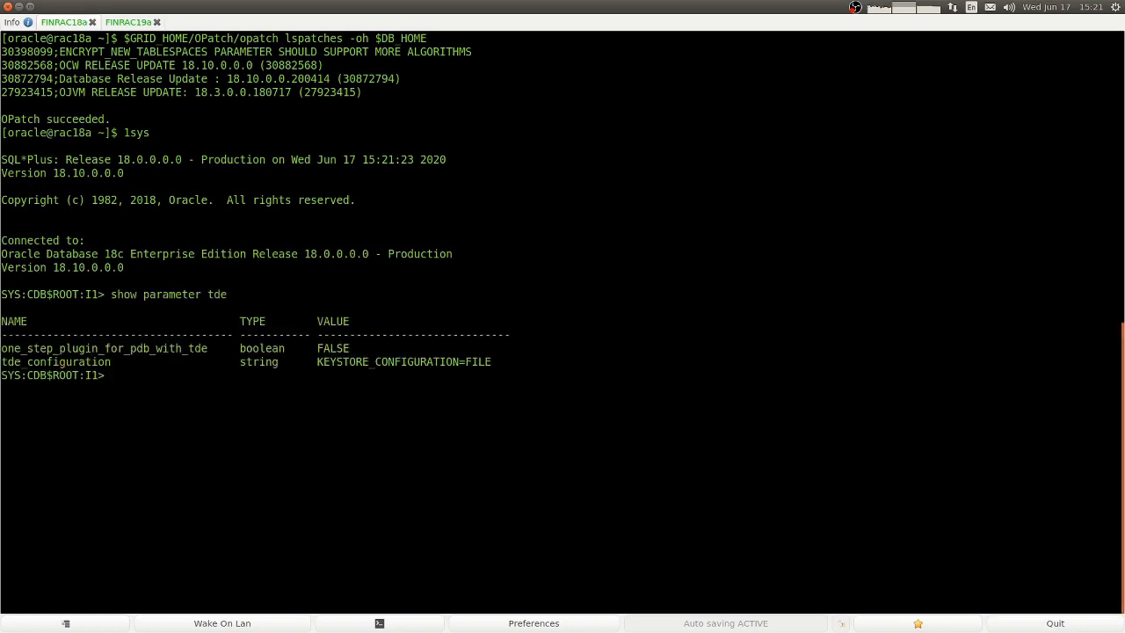
type("show parameter root")
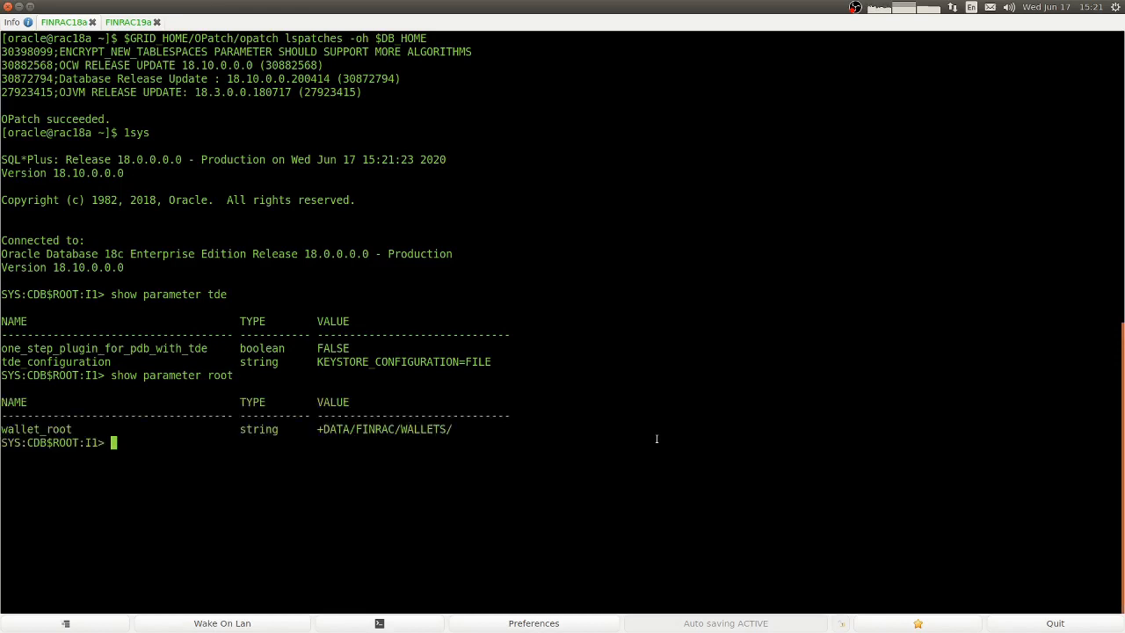
type("exit")
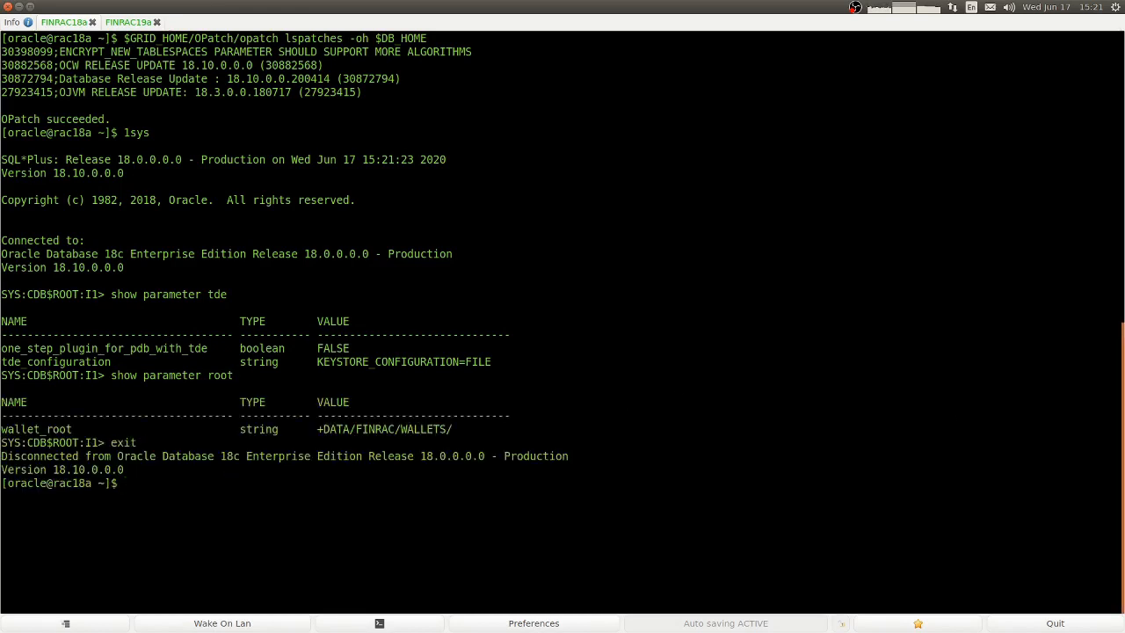
- List the wallet files in +DATA/FINRAC/WALLETS and its tde folder with asmcmd
type("grid_env; asmcmd ls +DATA/FINRAC/WALLETS/")
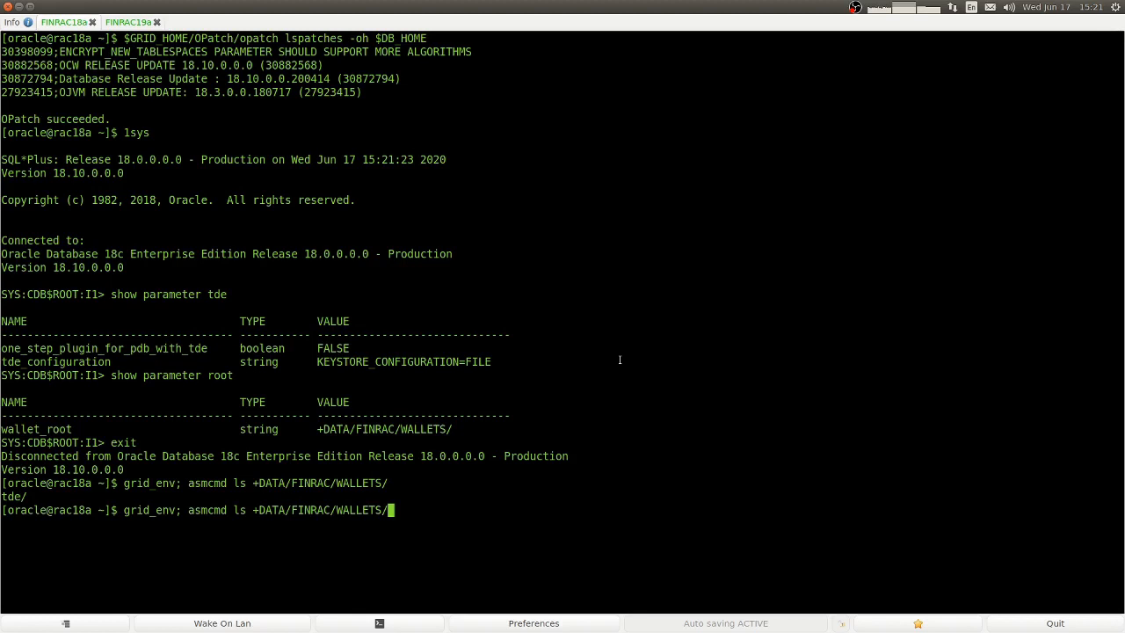
type("tde")
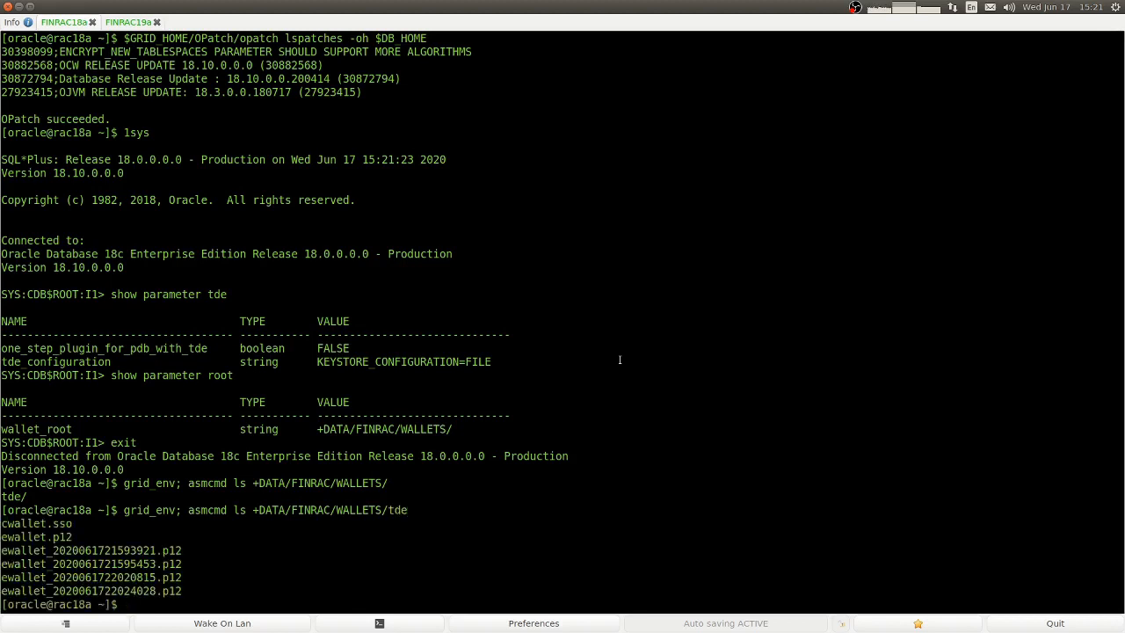
type("lsys")
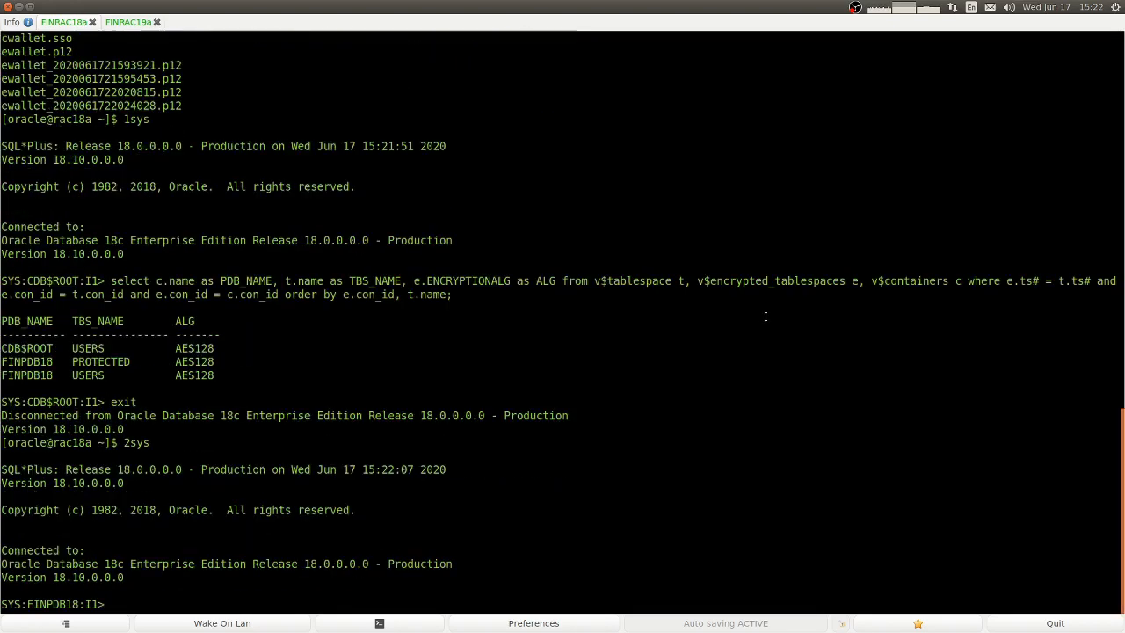
- Count system.test rows by owner in FINPDB18, then leave that session
type("select count(*), owner from system.test group by owner order by 1 desc;")
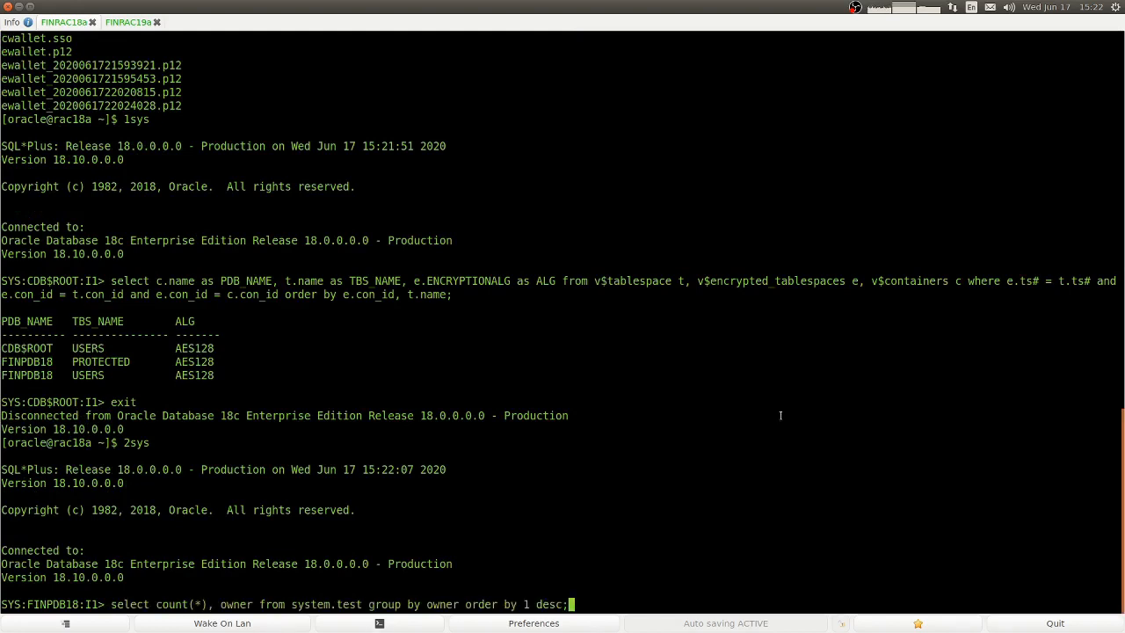
key("Return")
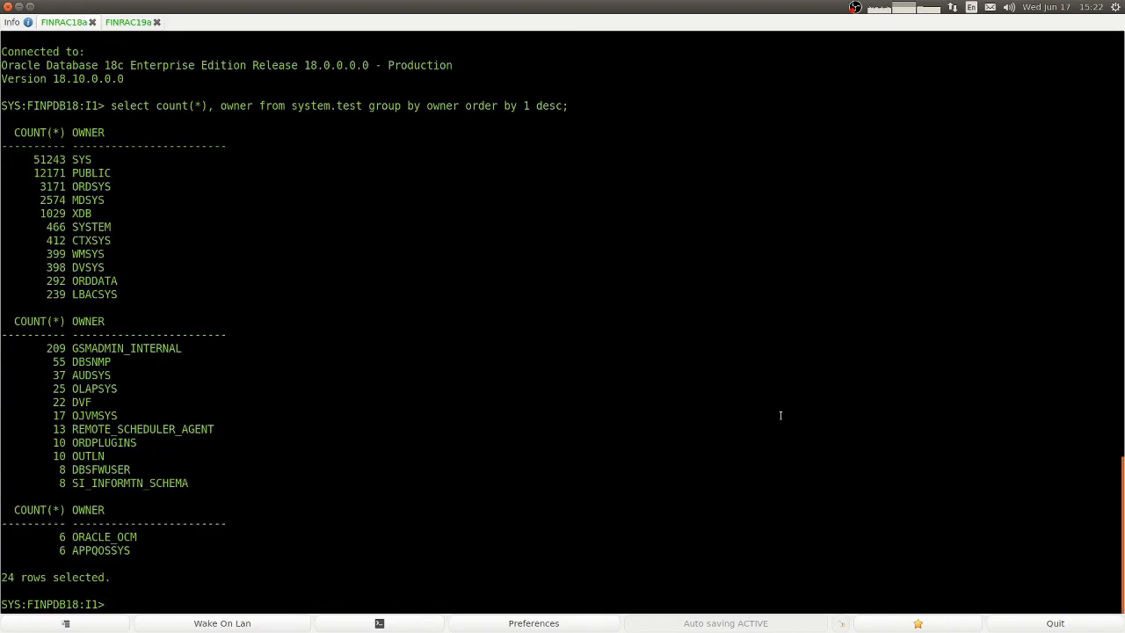
type("exi")
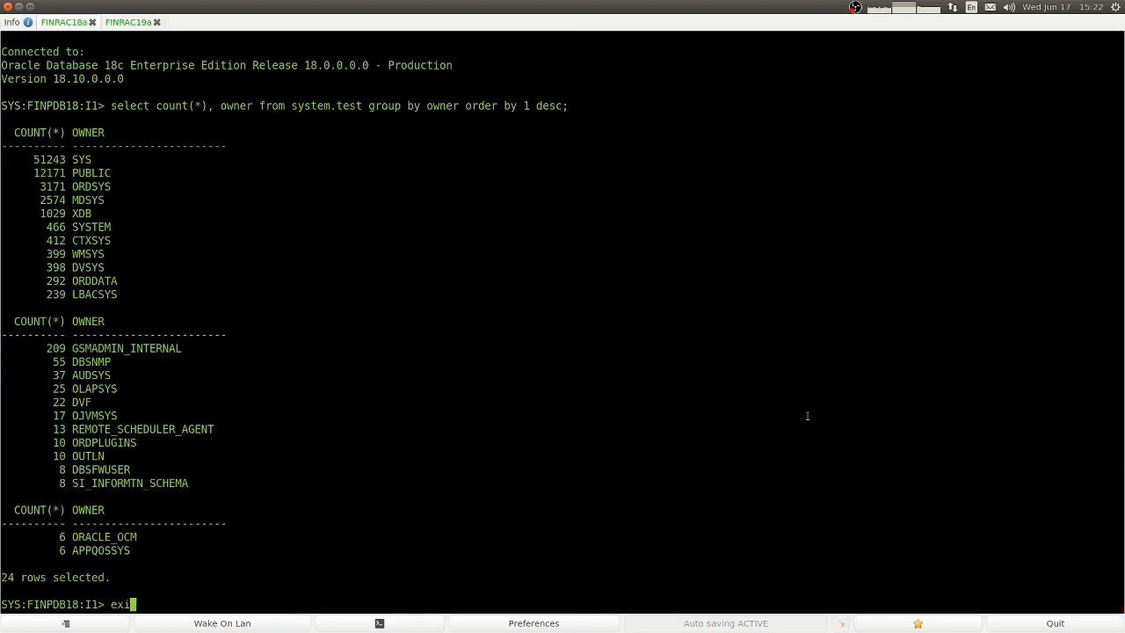
key("Return")
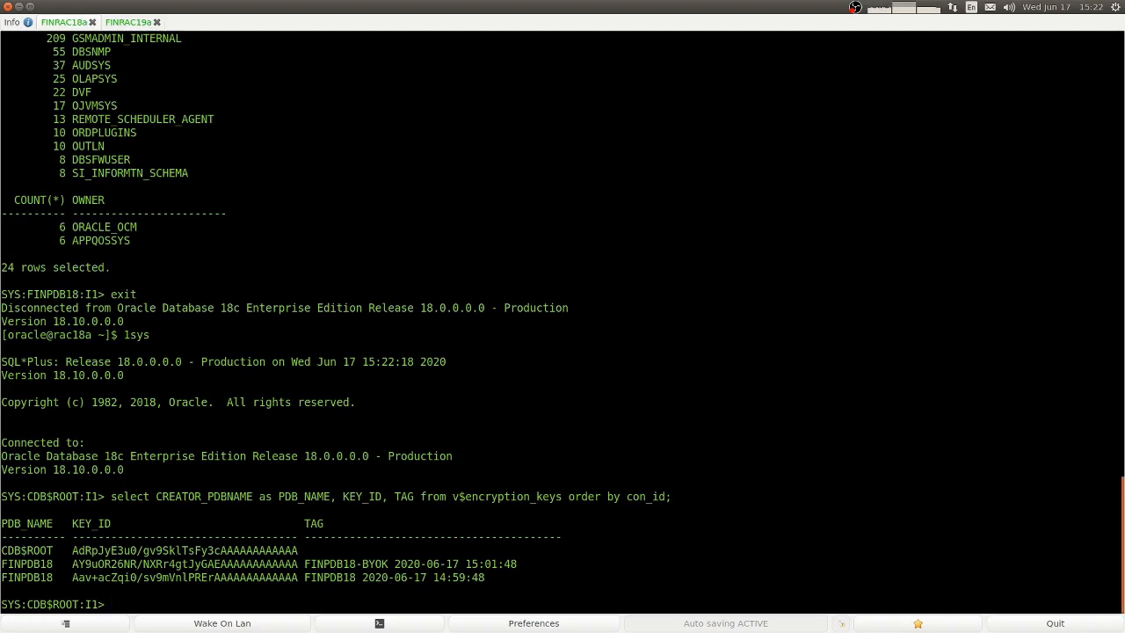
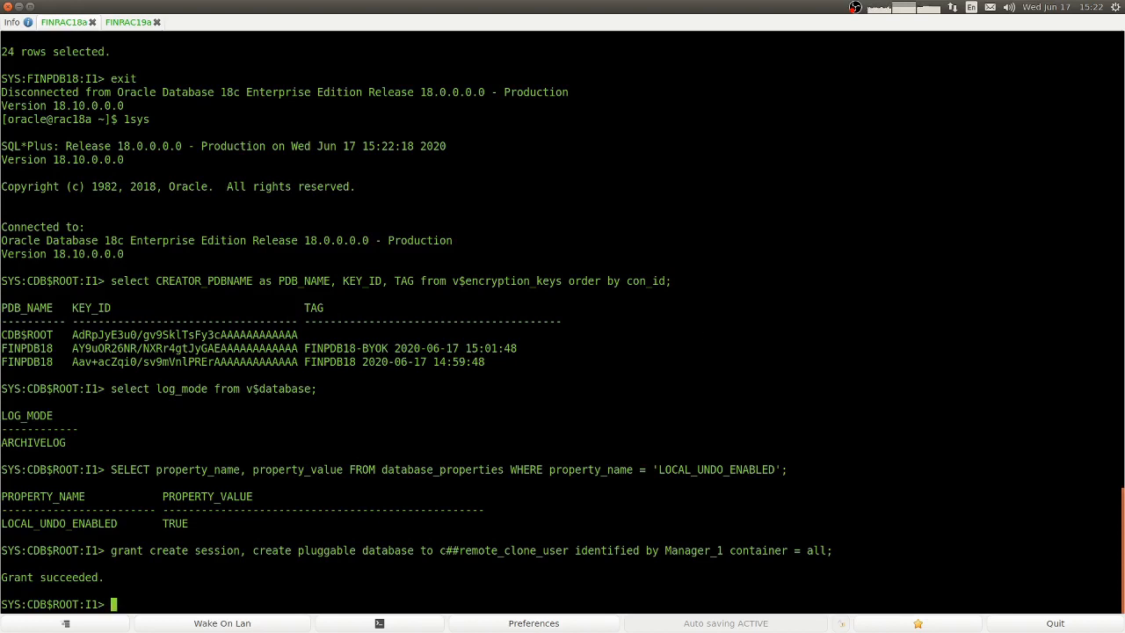
- Confirm ARCHIVELOG mode and local undo, then grant c##remote_clone_user clone rights container=all
left_click(127, 22)
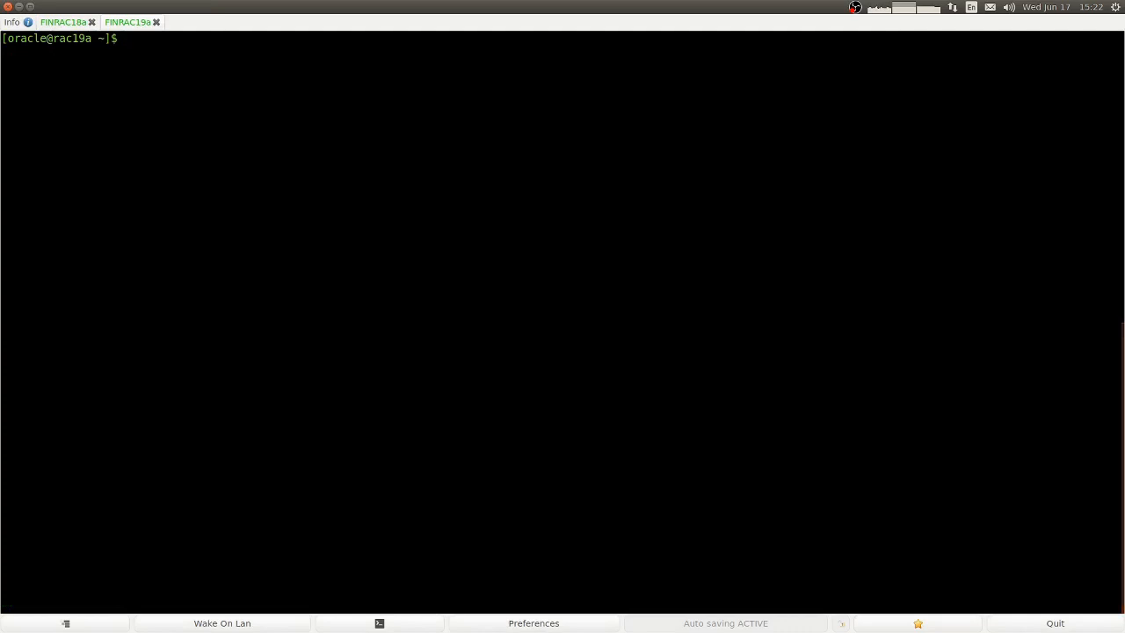
- List the 19c database home's installed patches and connect to the container database
type("$GRID_HOME/OPatch/opatch lspatches -oh $DB_HOME")
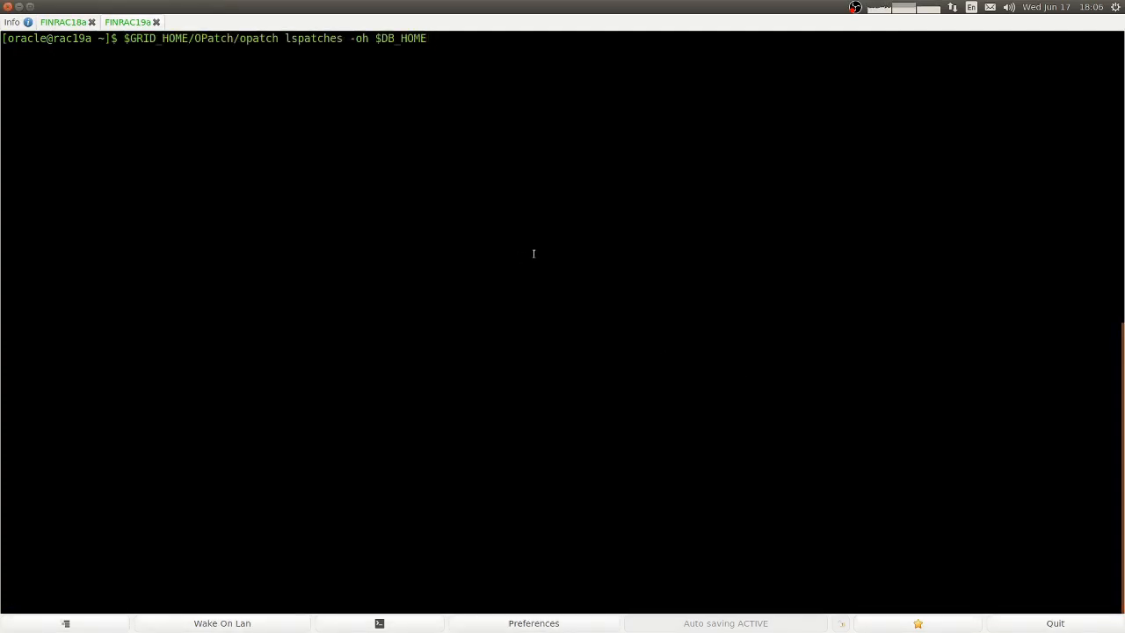
key("Return")
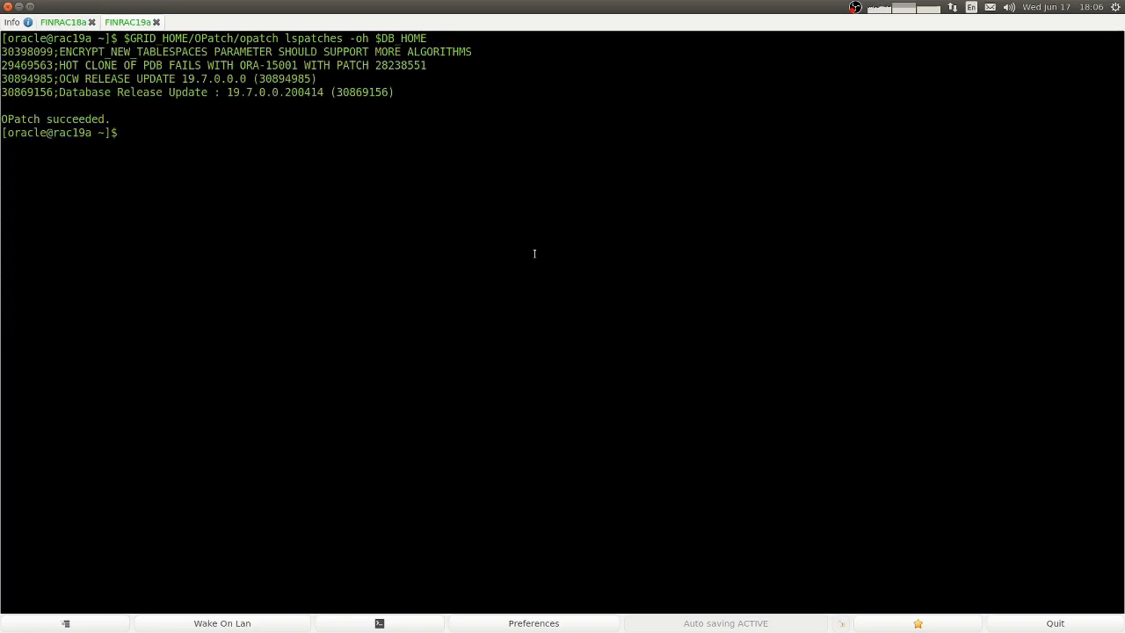
type("lsys")
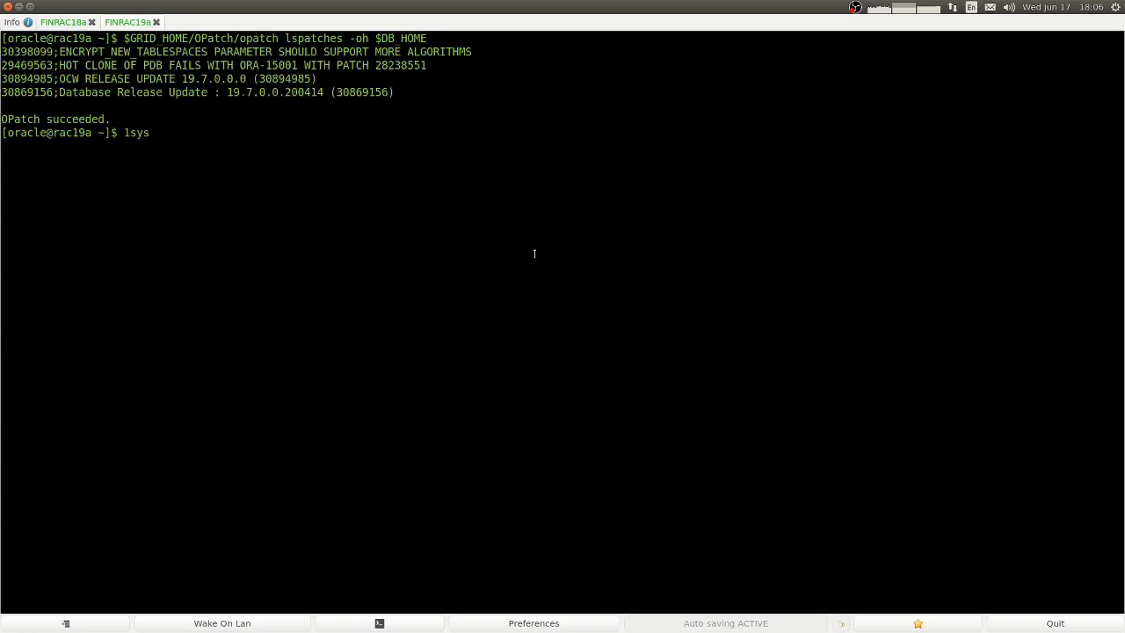
key("Return")
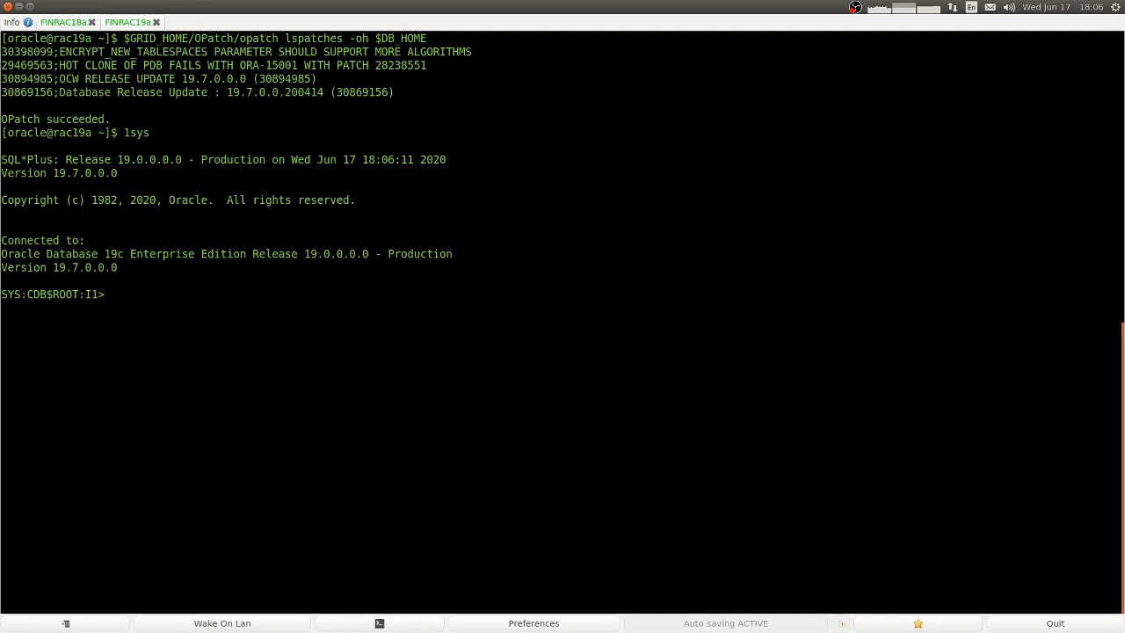
- Show the tde, wallet_root and default_algorithm parameters, confirming AES256
type("show parameter tde")
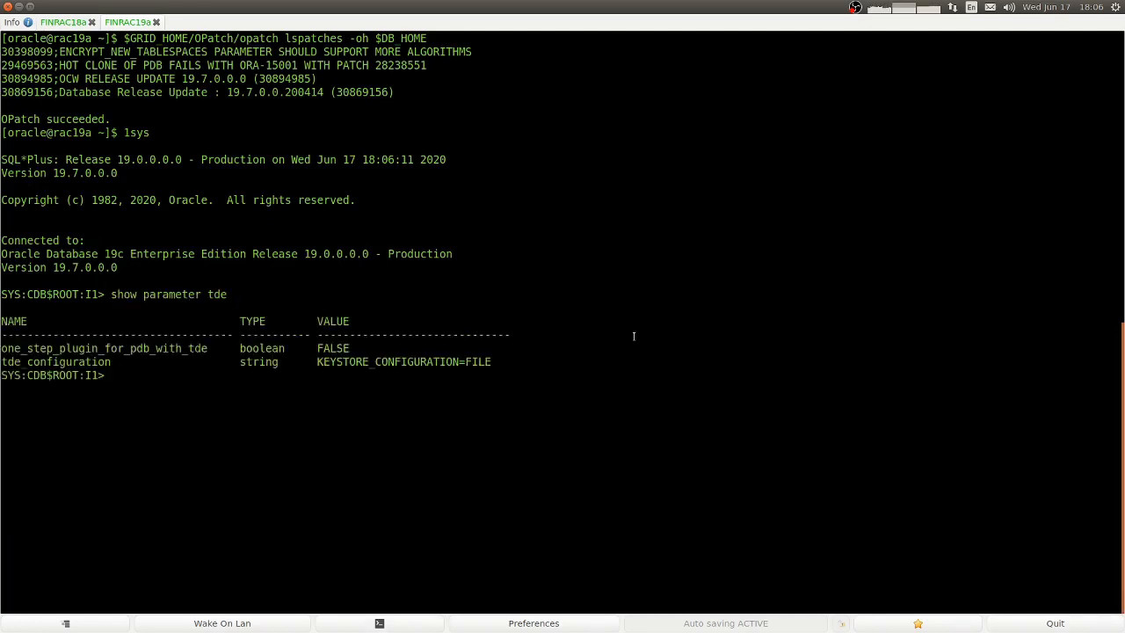
type("show parameter root")
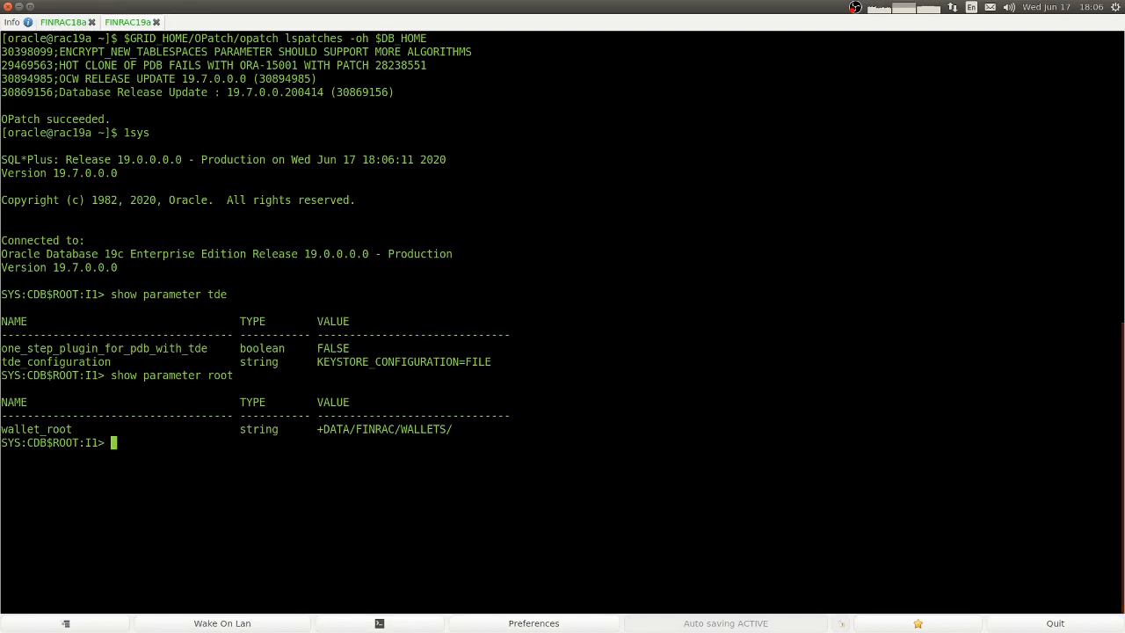
type("show parameter default_algorithm")
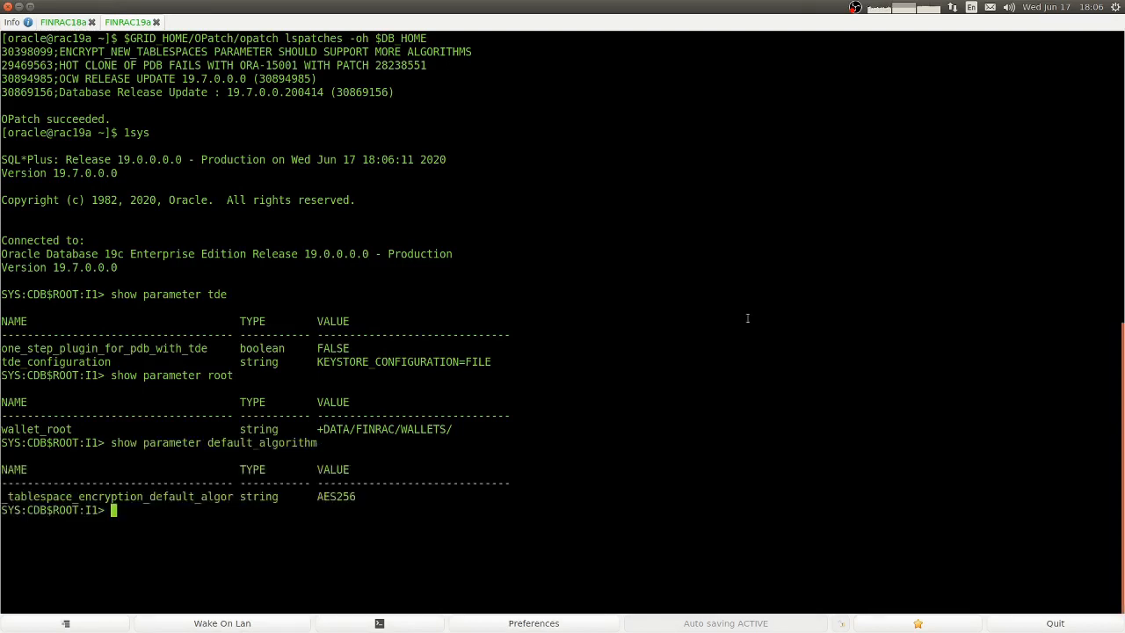
type("exit")
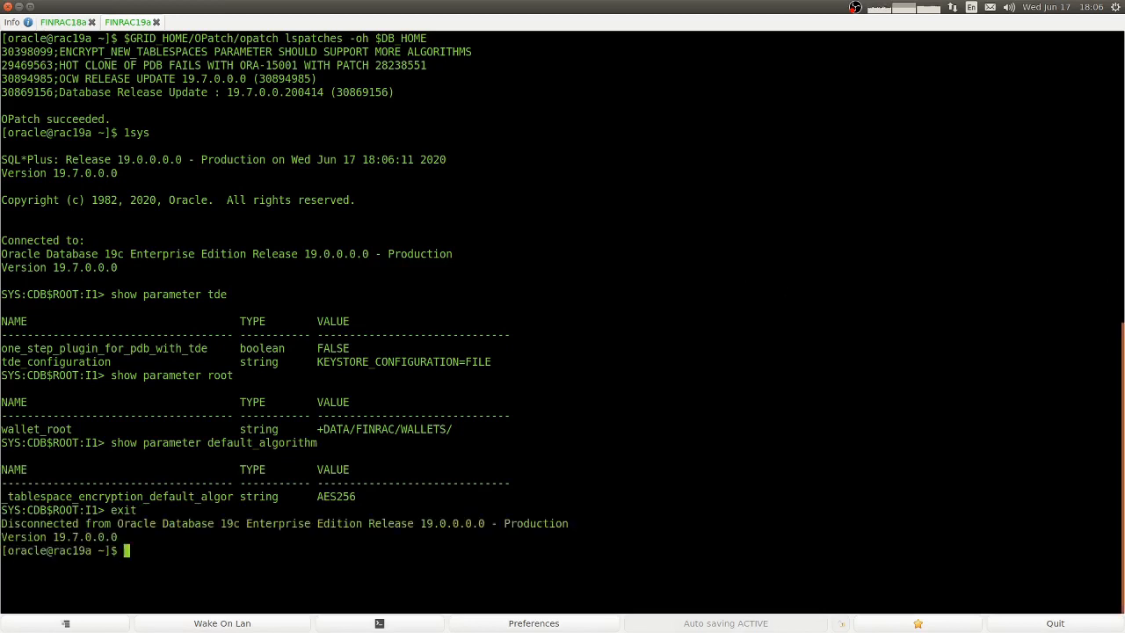
type("grid_env; asmcmd ls +DATA/FINRAC/WALLETS/")
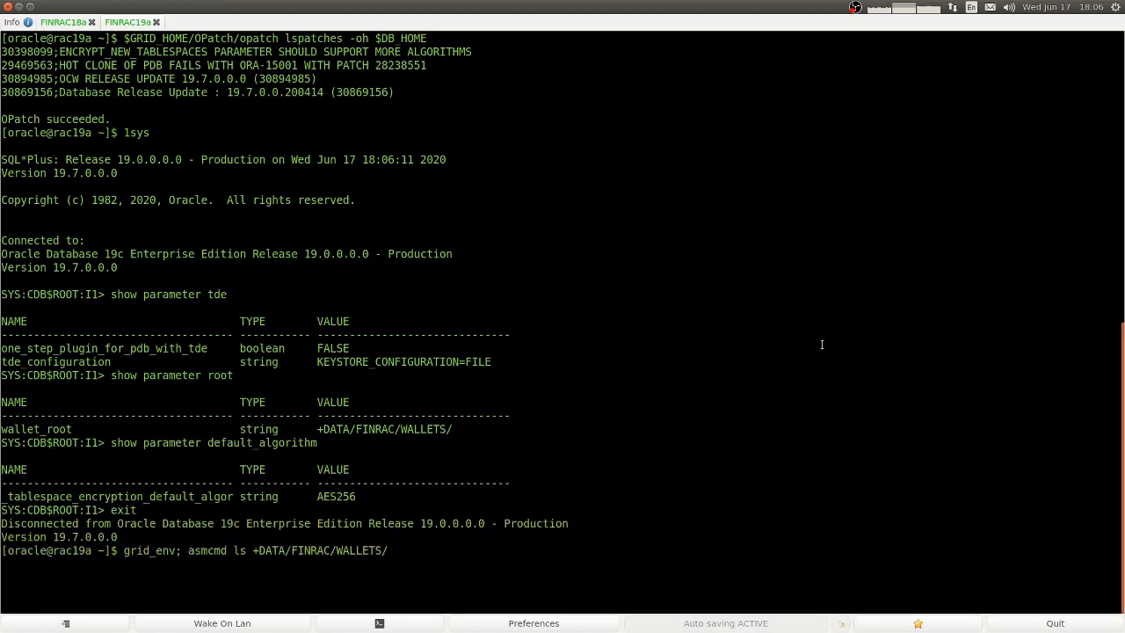
- List the 19c wallet root, tde and tde_seps wallet folders in ASM
key("Return")
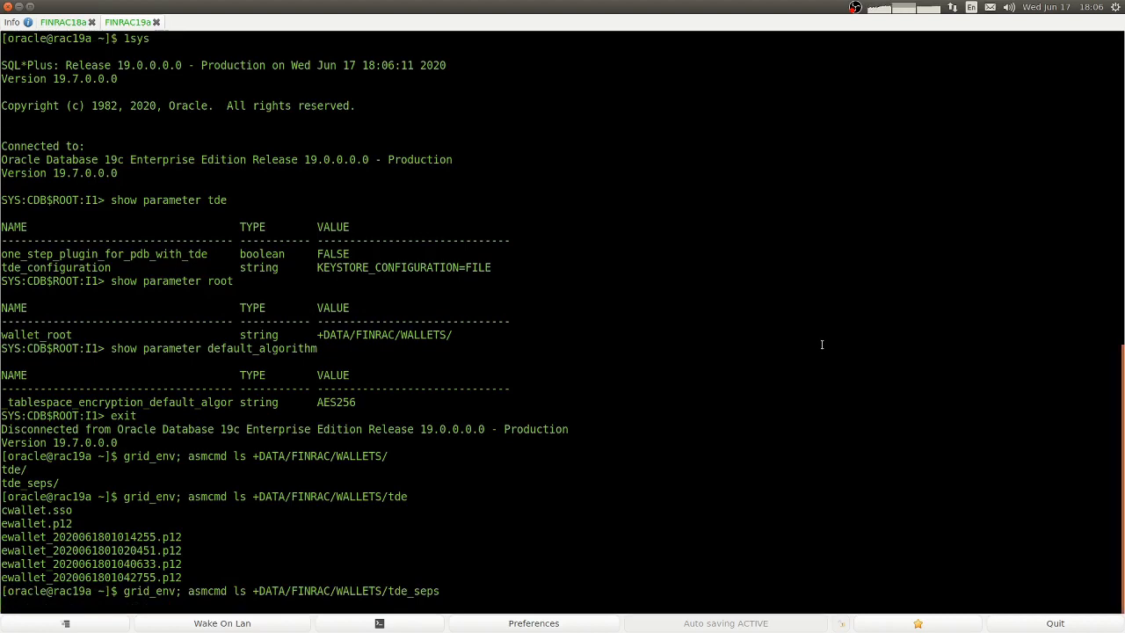
key("Return")
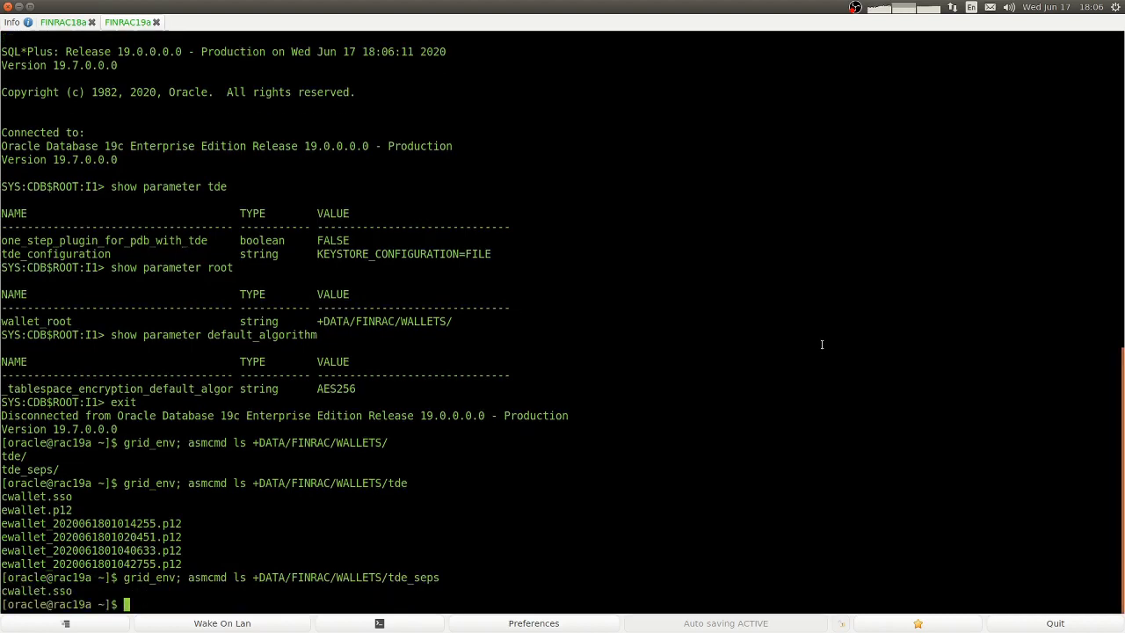
type("lsys")
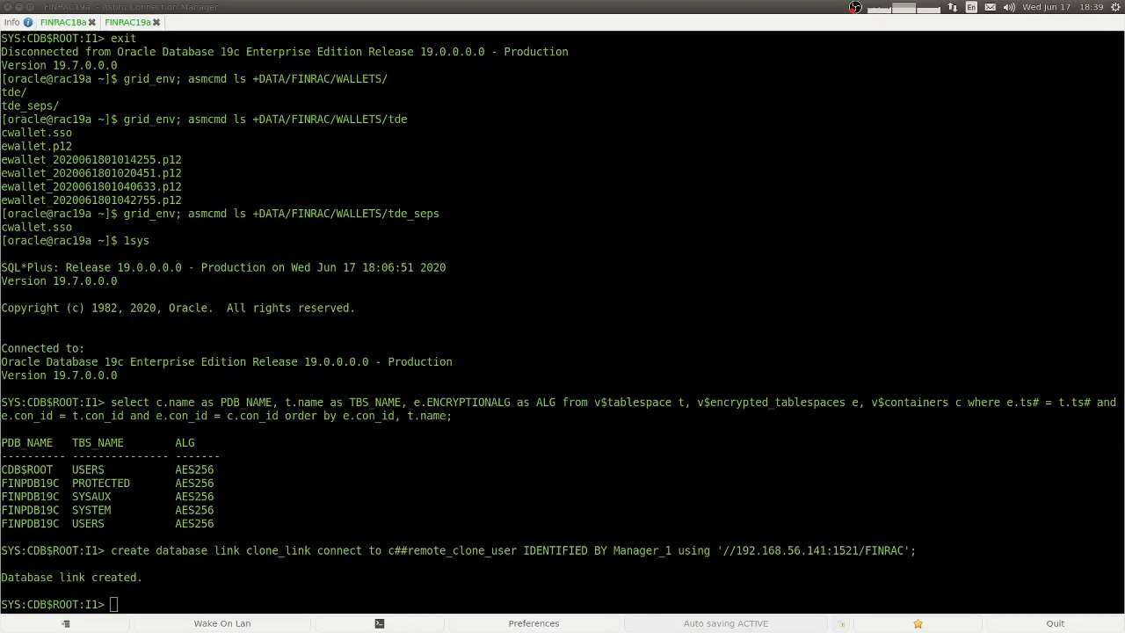
- Check encryption keys, clone FINPDB18 as FINPDB18c over clone_link, and open it upgrade
type("select CREATOR_PDBNAME as PDB_NAME, KEY_ID, TAG from v$encryption_keys order by con_id;")
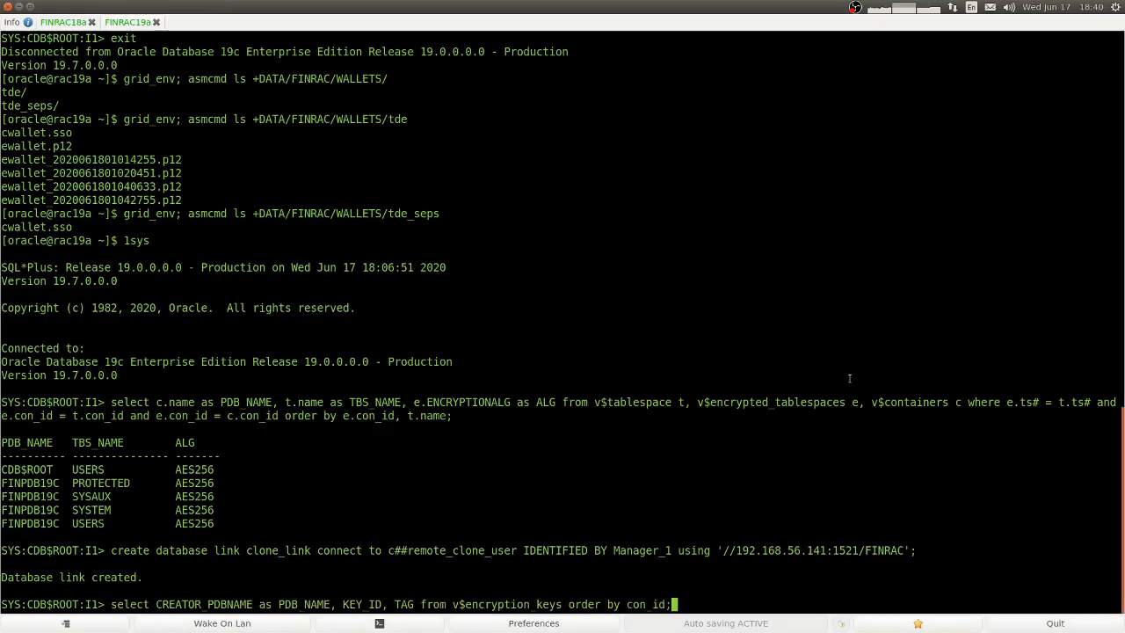
key("Return")
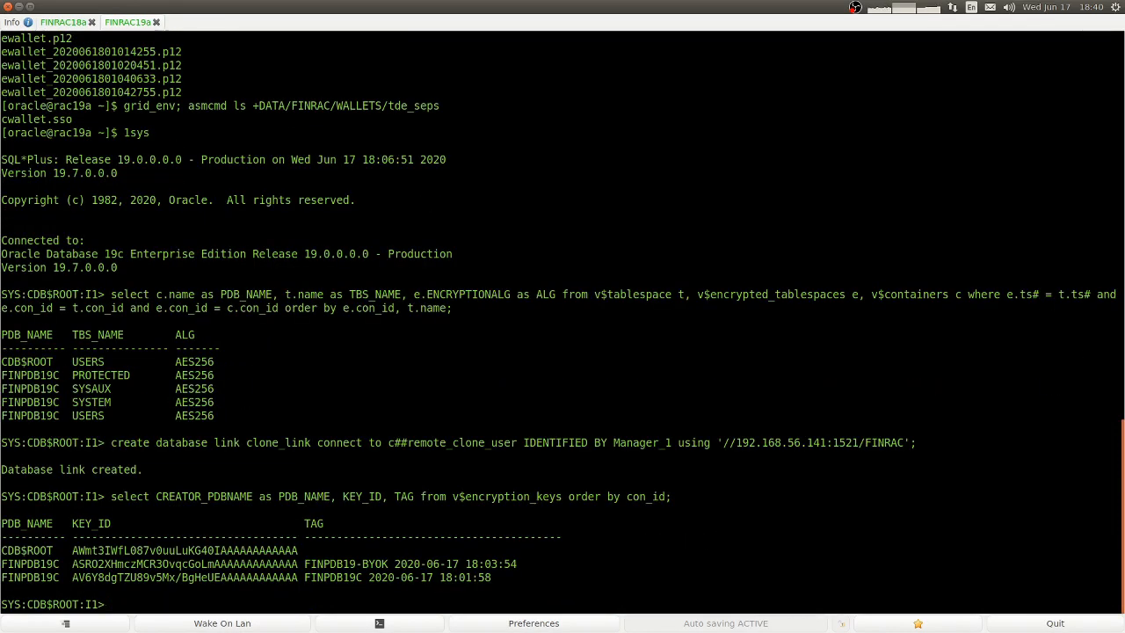
type("create pluggable database FINPDB18c from FINPDB18@clone_link keystore identified by EXTERNAL STORE;")
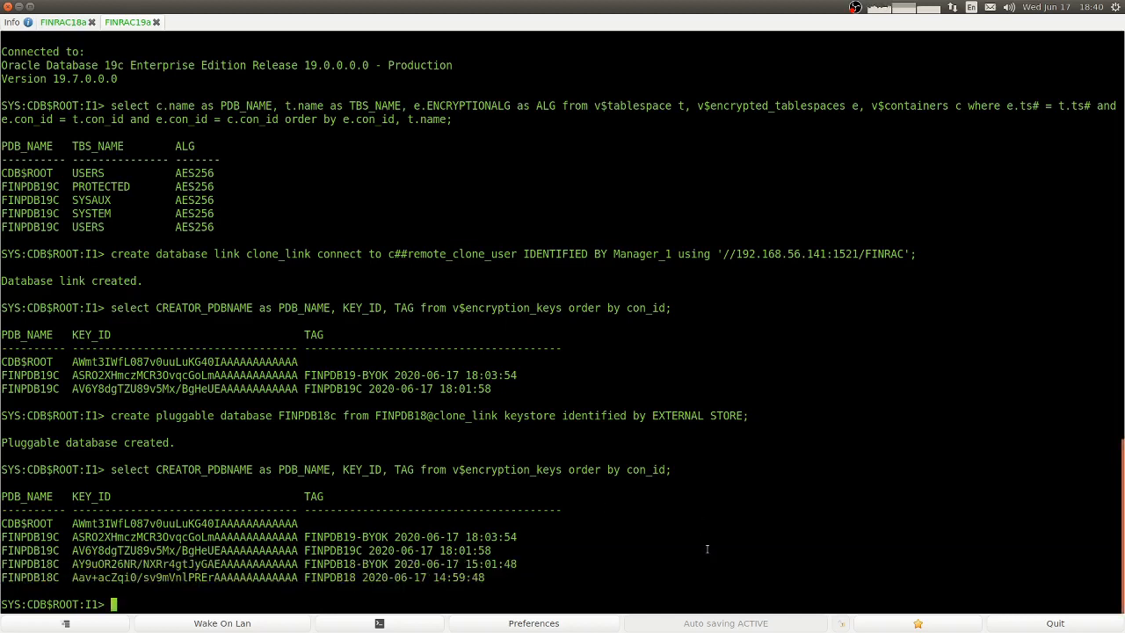
type("alter pluggable database FINPDB18c open upgrade;")
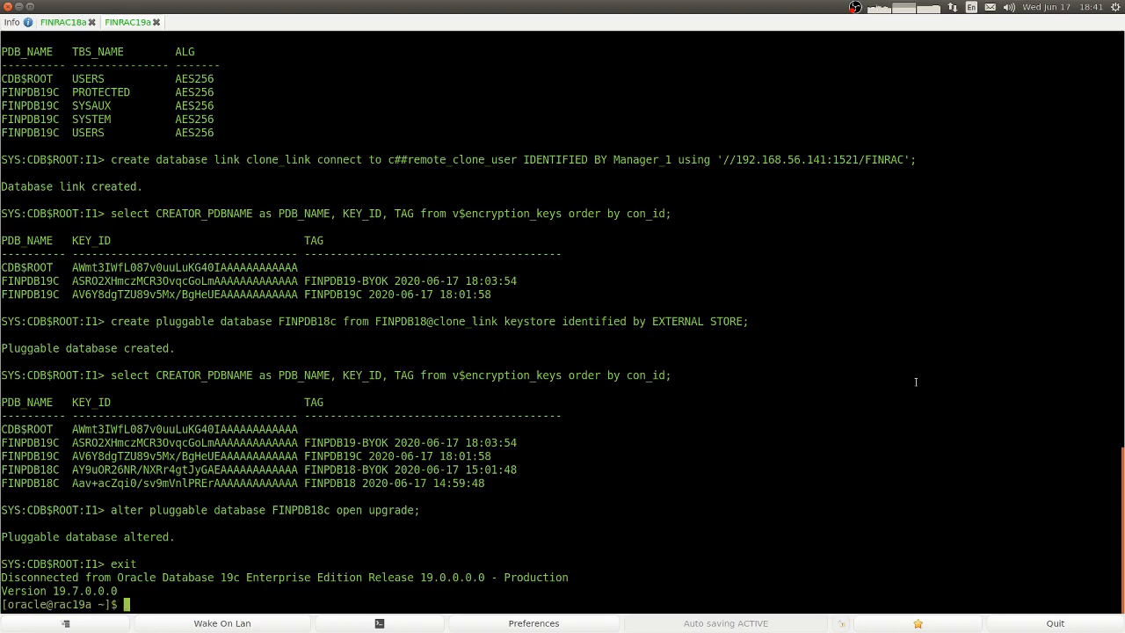
- Run dbupgrade on FINPDB18c, open it on all instances and save its state
type("dbupgrade -c \"FINPDB18c\" -l /tmp")
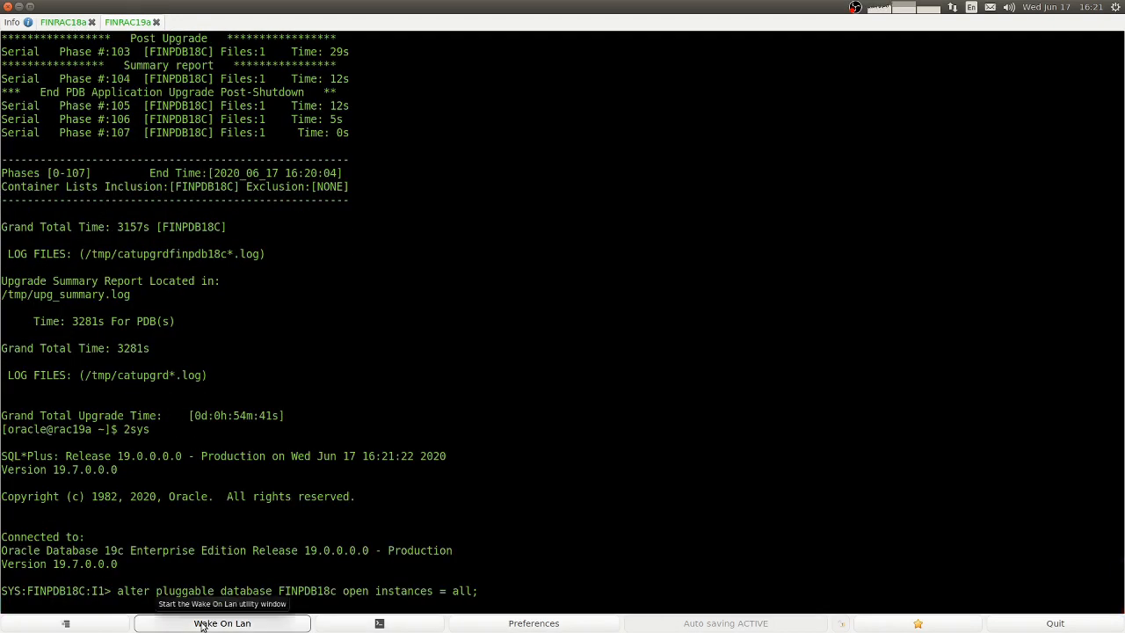
key("Return")
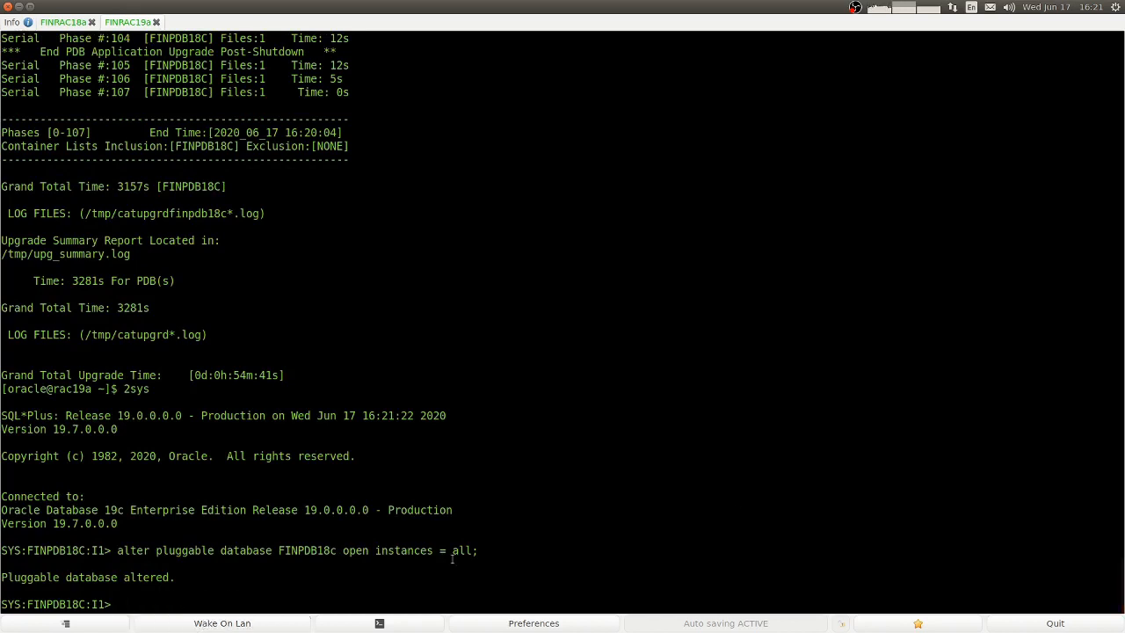
type("alter pluggable database FINPDB18c save state instances = all;")
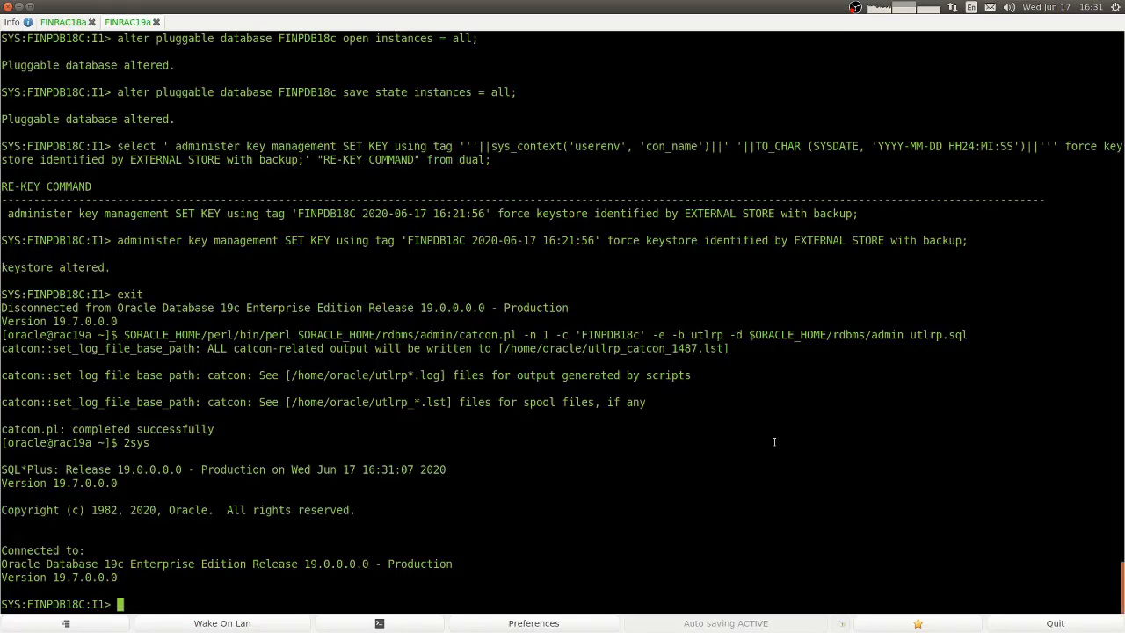
- Confirm FINPDB18c's 19.7 patch, encrypt SYSAUX online, and rekey SYSTEM to AES256
type("select PATCH_ID, target_version from DBA_REGISTRY_SQLPATCH;")
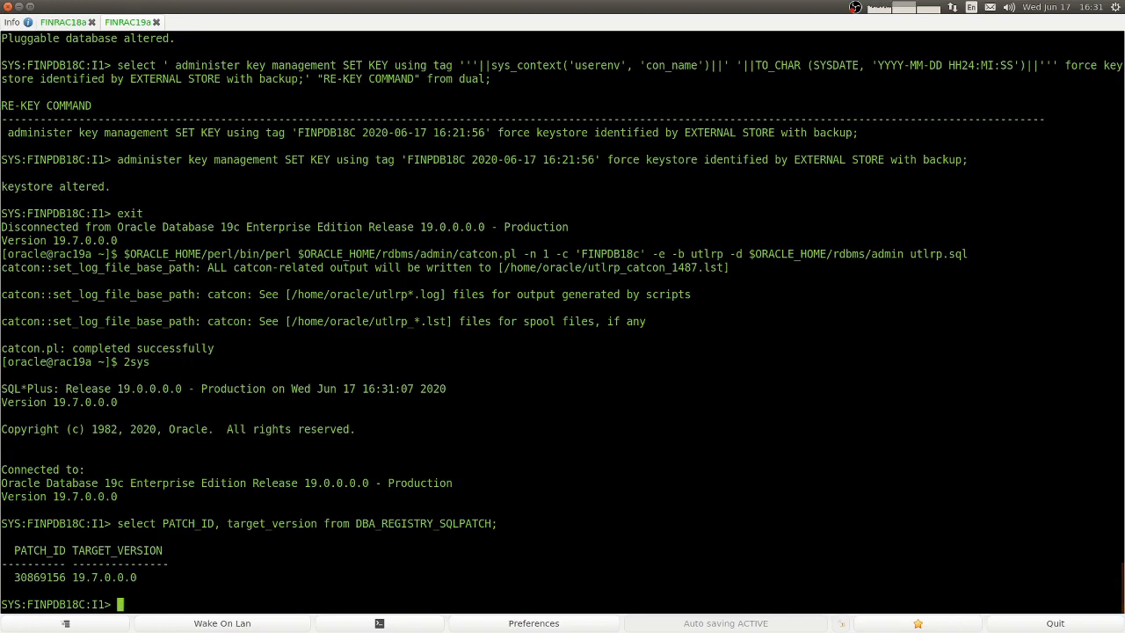
type("alter tablespace SYSAUX encryption ONLINE encrypt;")
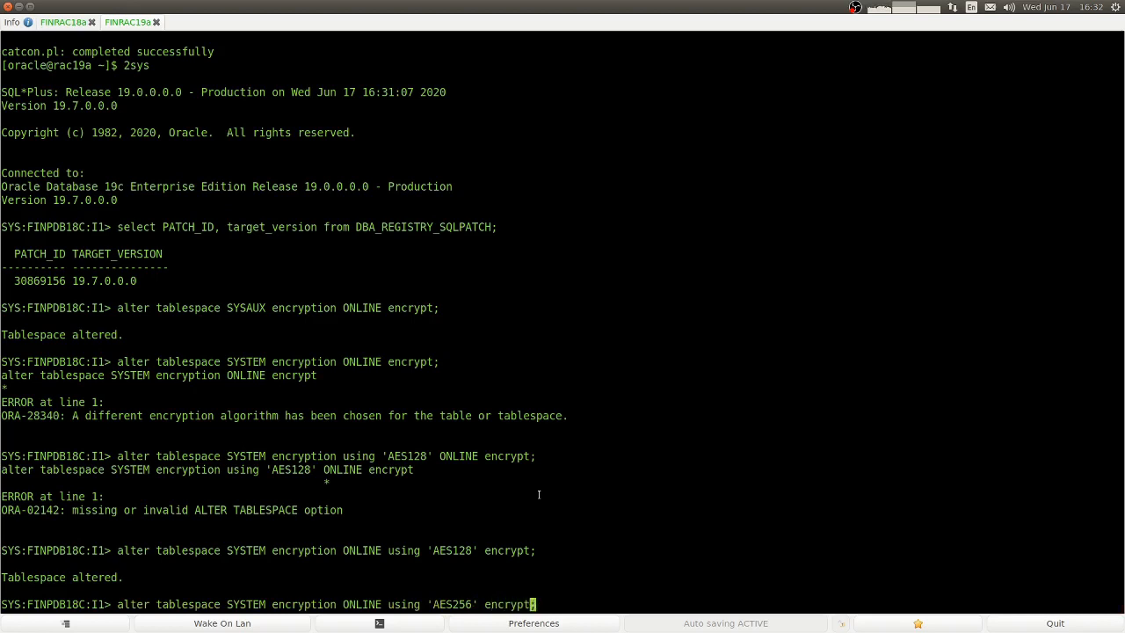
key("BackSpace")
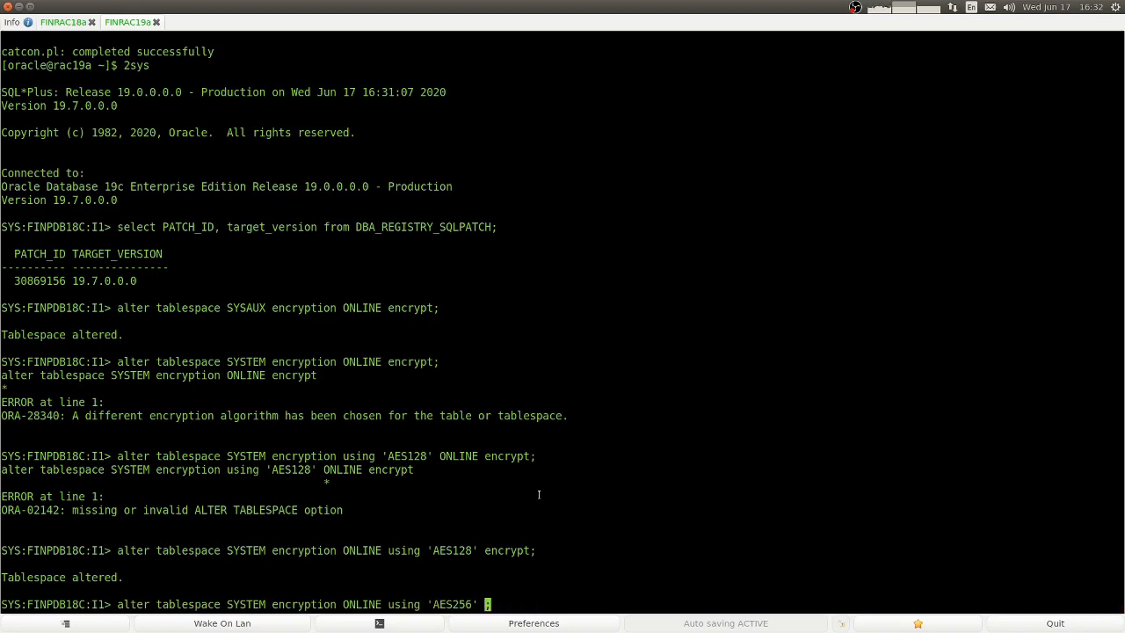
type("rekey;")
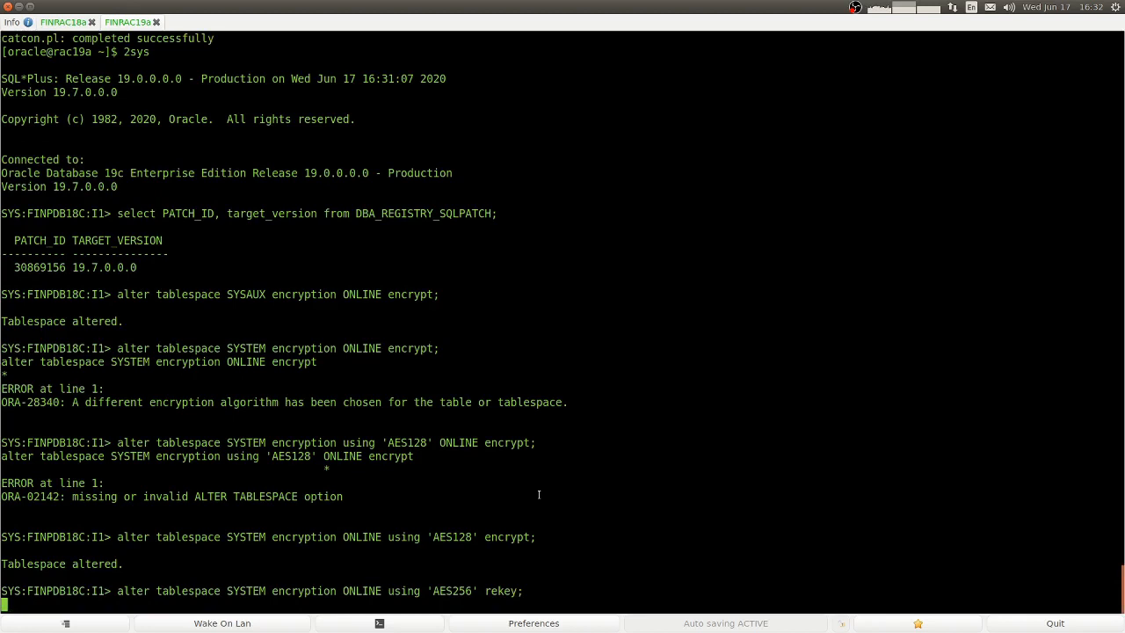
key("Return")
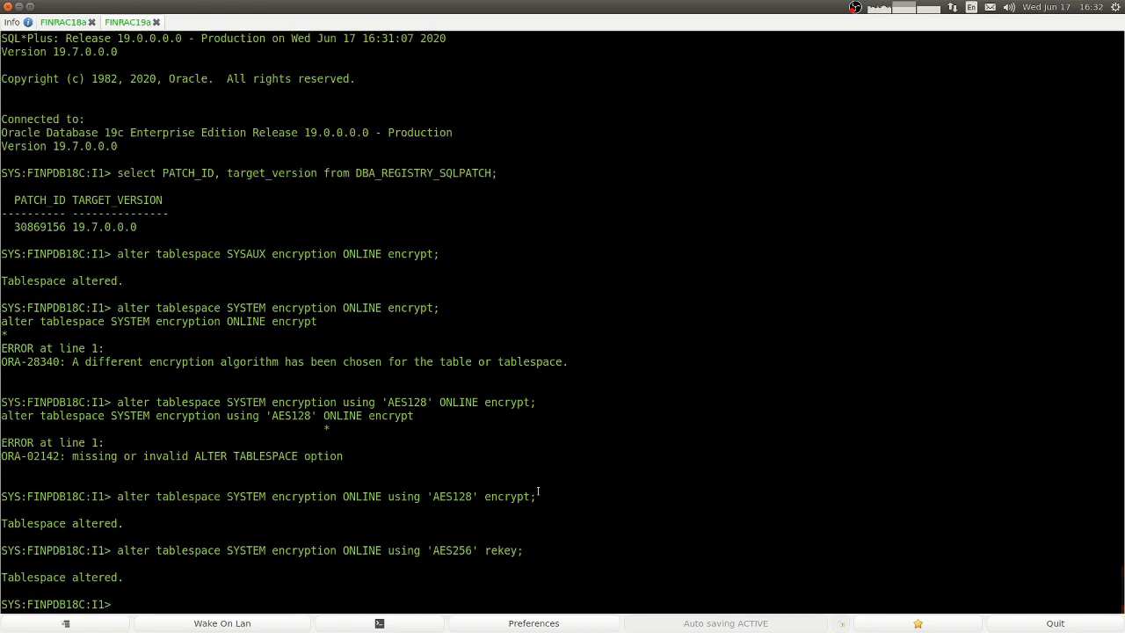
type("exit")
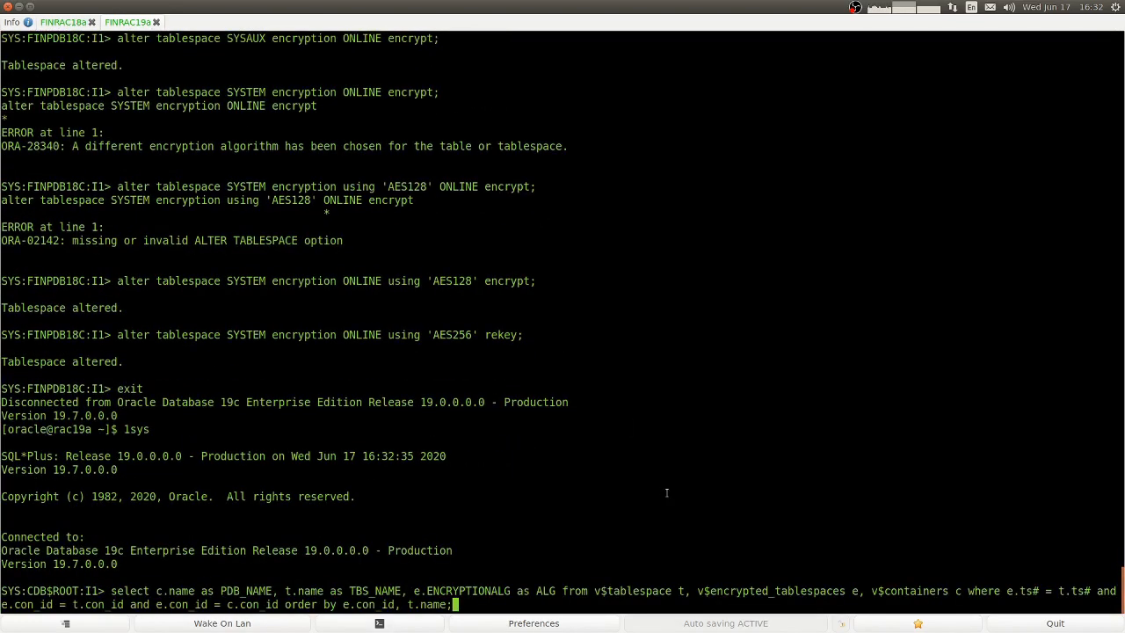
- List every container's encrypted tablespaces (PROTECTED, USERS still AES128), then exit and reconnect to FINPDB18C with 2sys
key("Return")
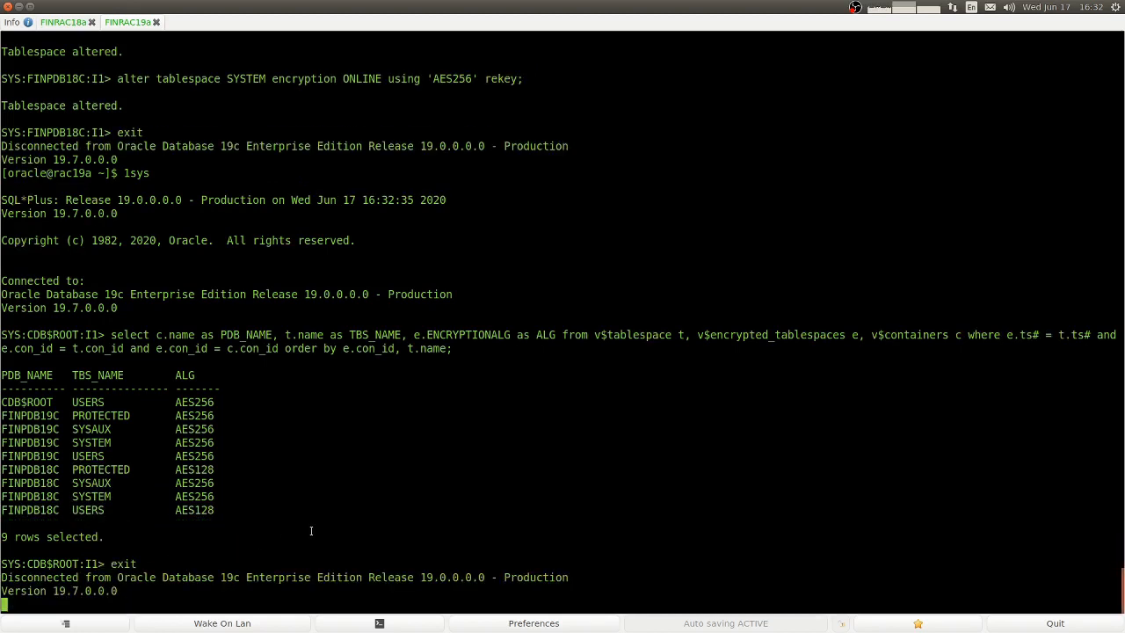
type("2sys")
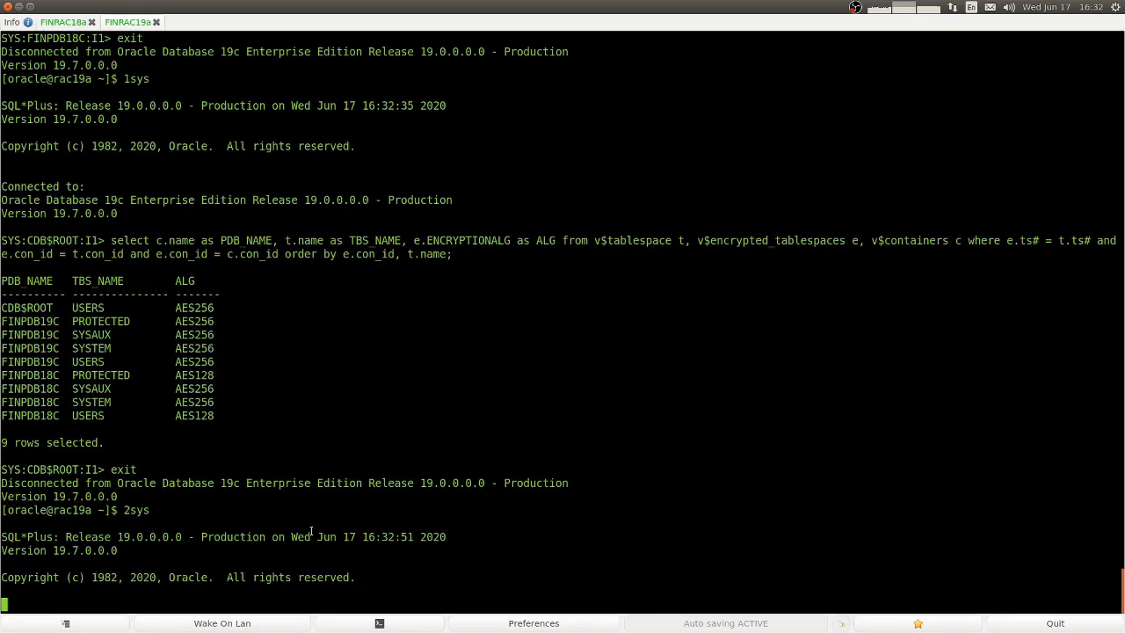
type("exit")
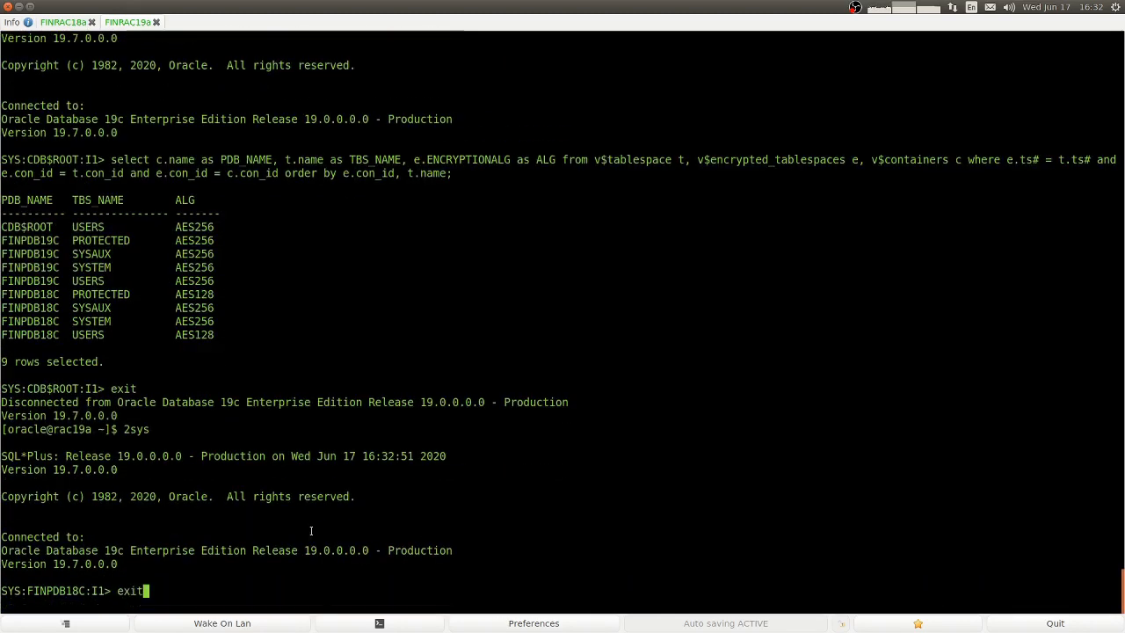
- Rekey FINPDB18C tablespaces online to AES256, rerun the encryption query, and highlight the four AES256 FINPDB18C rows
type("alter tablespace SYSTEM encryption ONLINE using 'AES256' rekey")
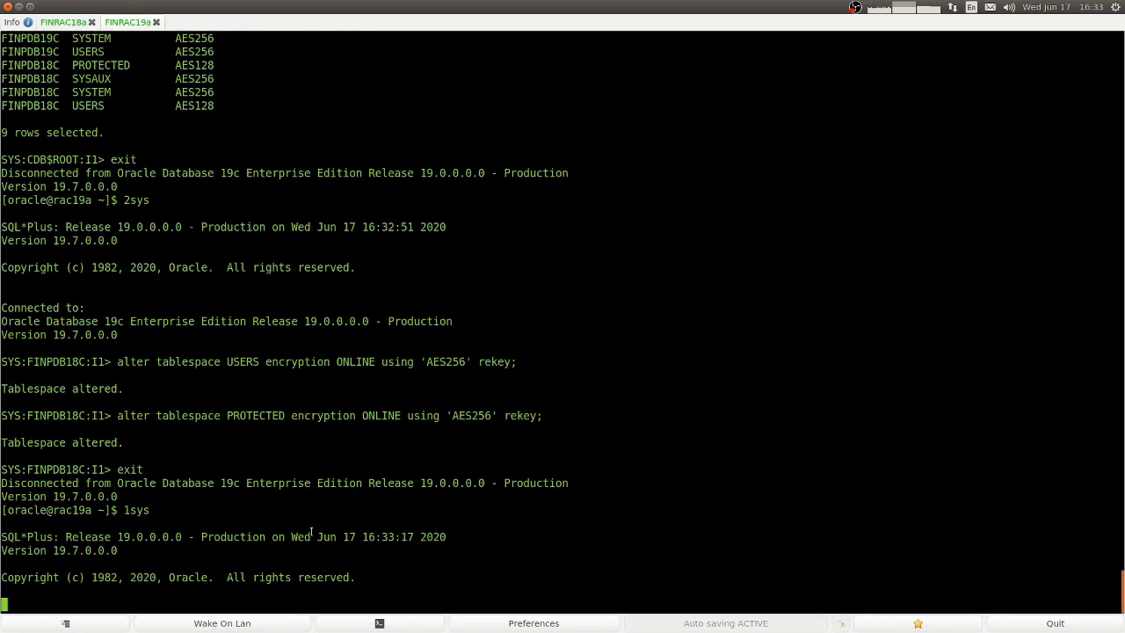
key("Return")
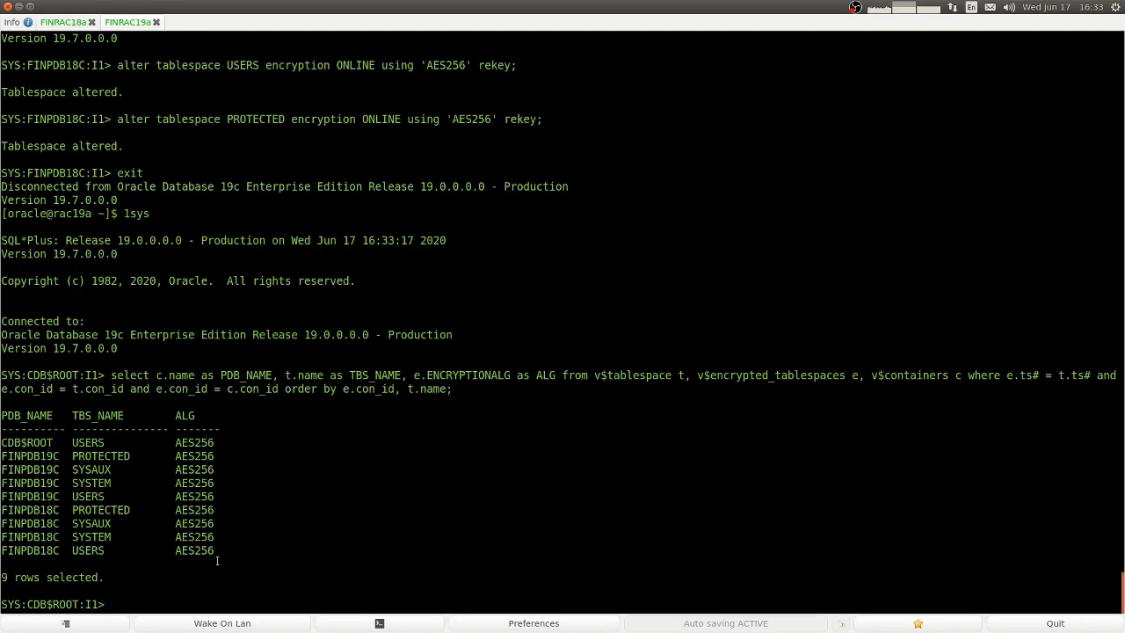
left_click_drag(5, 510, 219, 551)
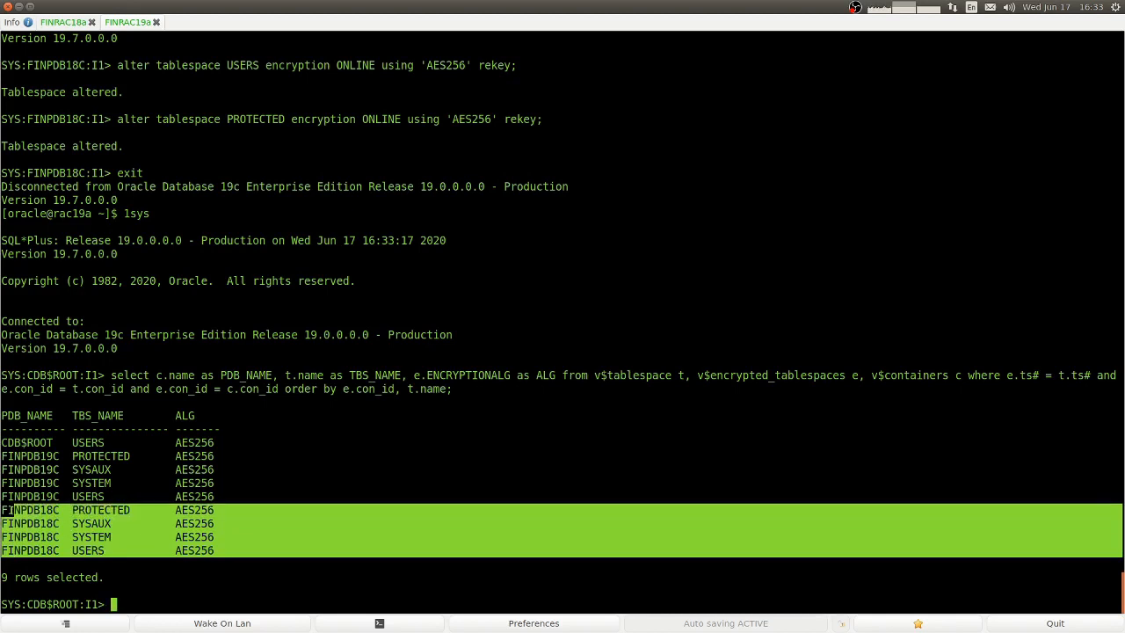